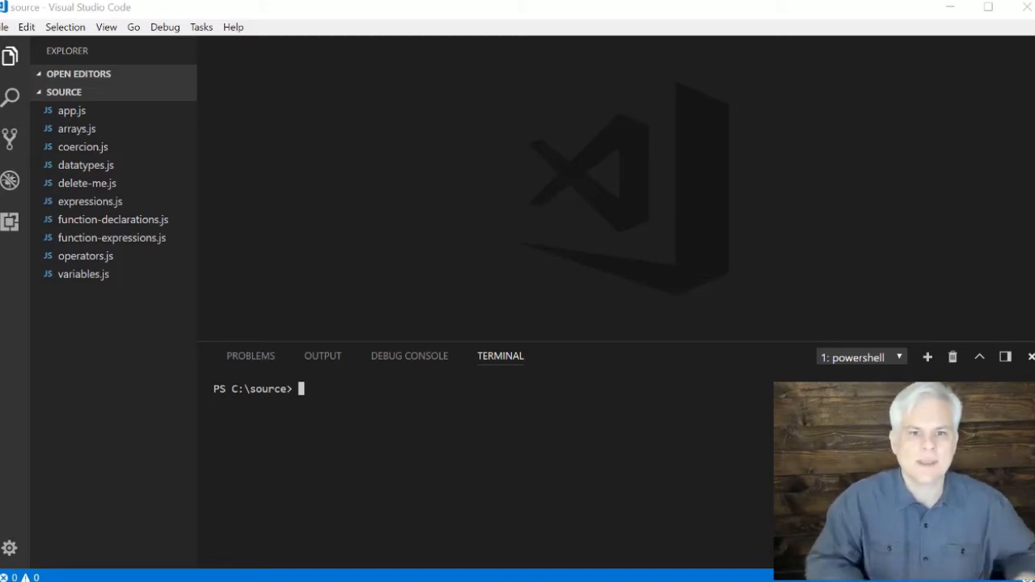
{"action": "mouse_move", "coordinate": [125, 88]}
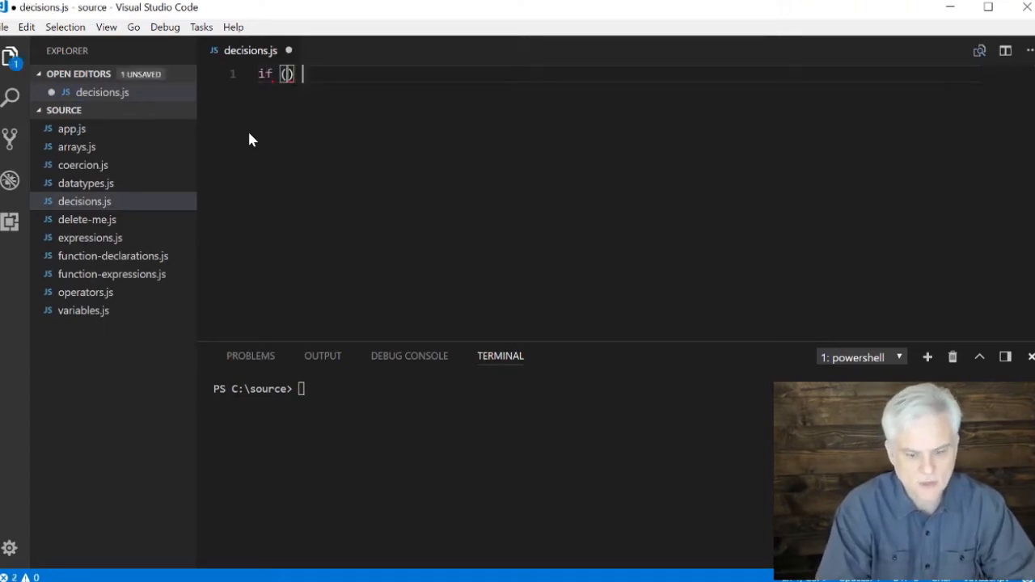
Type an if statement with braces and a /* expression */ placeholder condition in decisions.js
{"action": "type", "text": "{"}
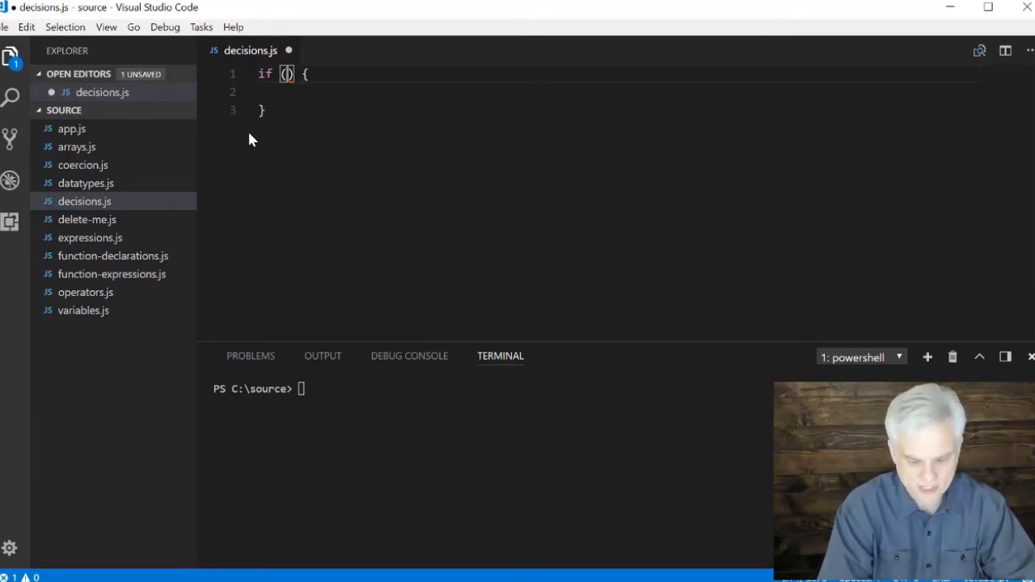
{"action": "type", "text": "/*"}
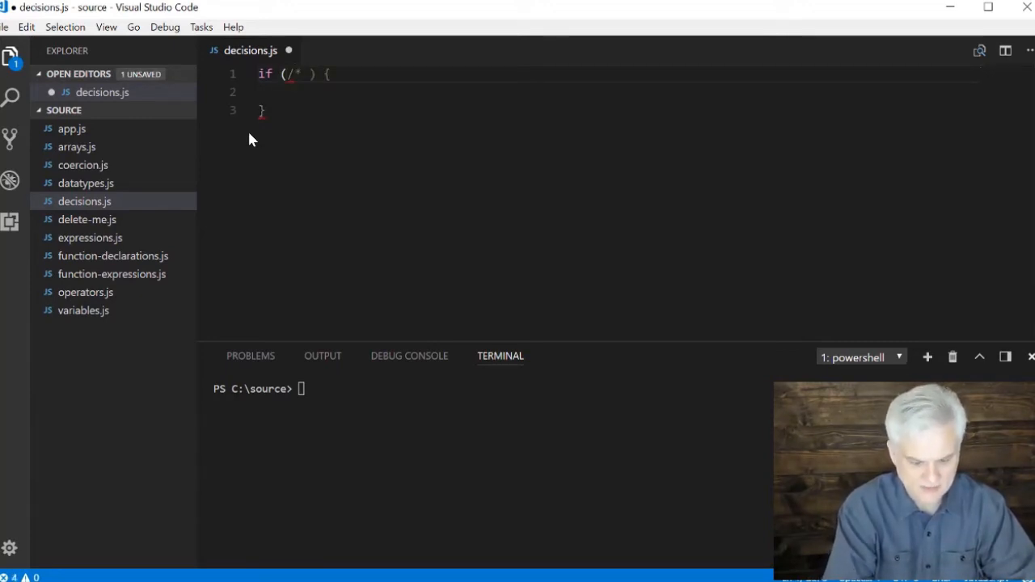
{"action": "type", "text": "*/"}
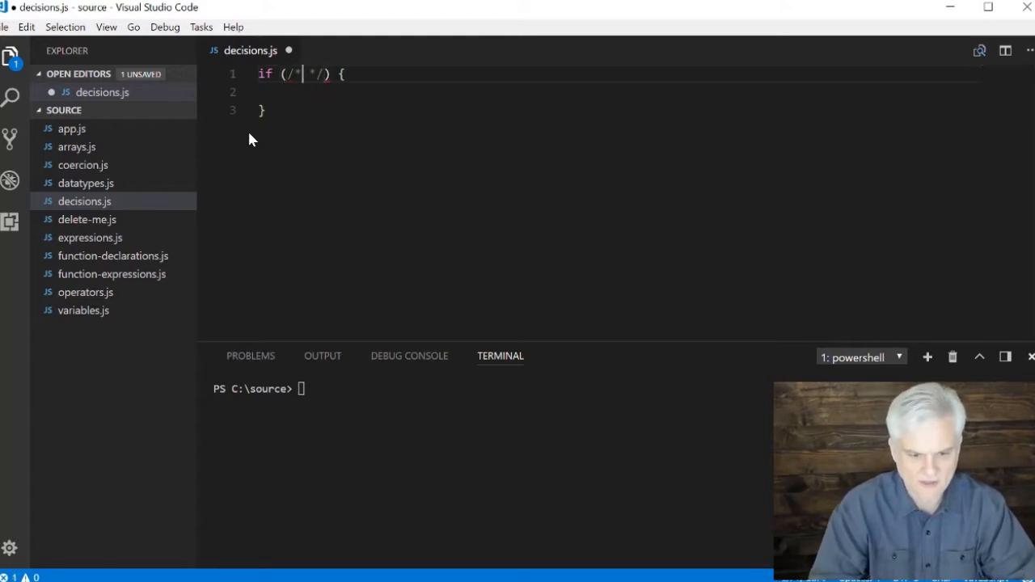
{"action": "type", "text": "expression"}
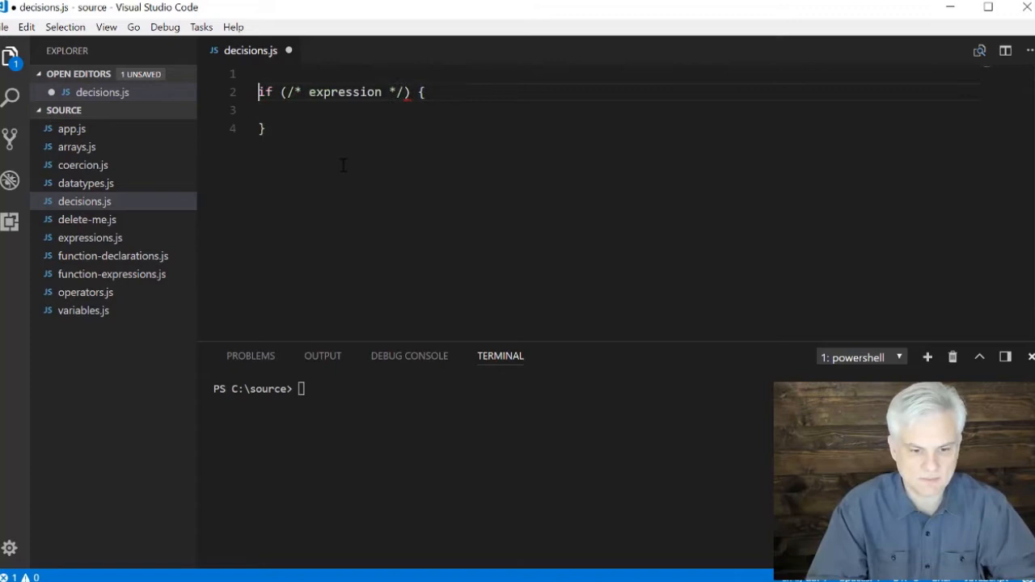
Declare var count = 3; and replace the placeholder with the condition count == 3
{"action": "type", "text": "var"}
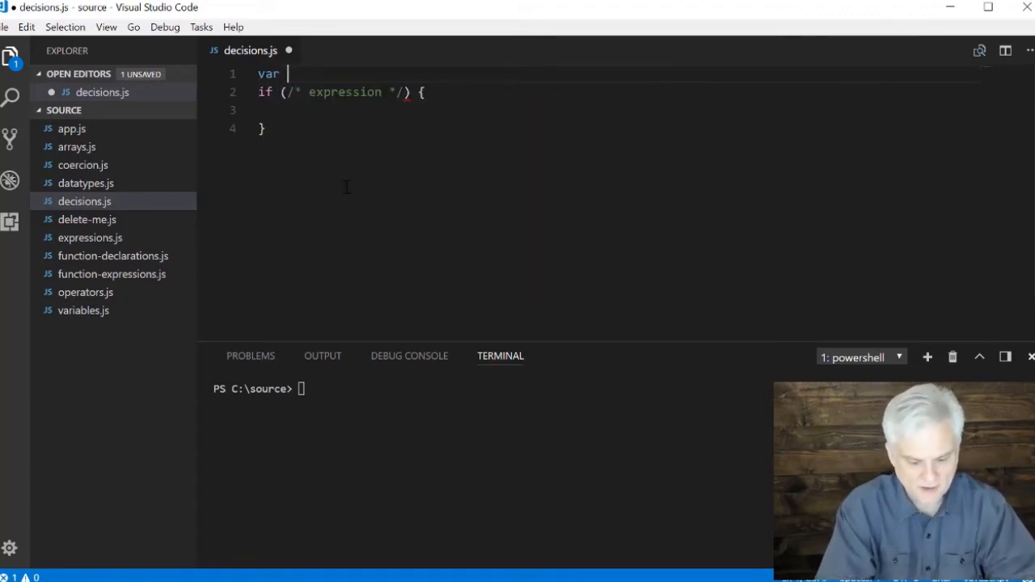
{"action": "type", "text": "count = 3;"}
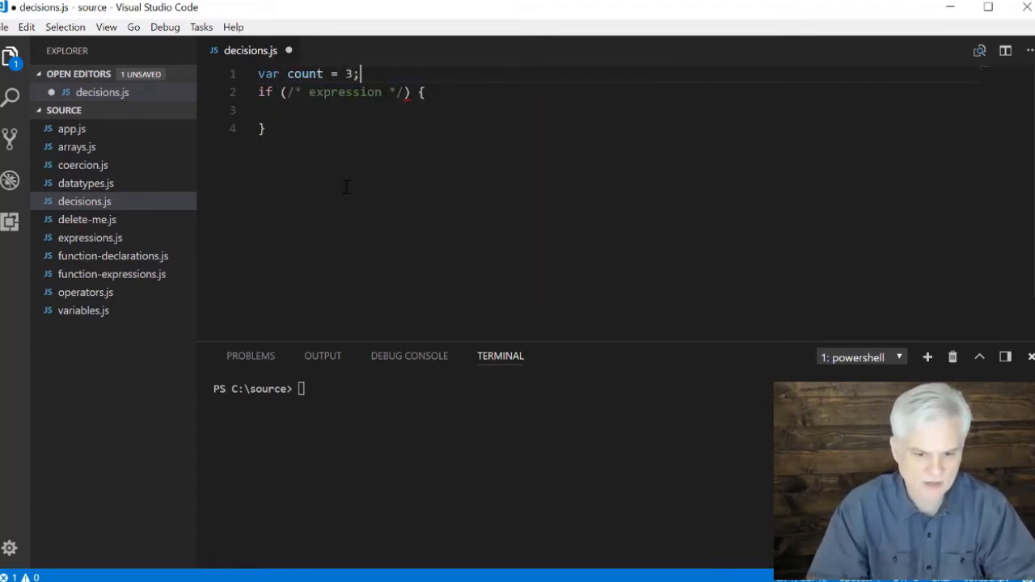
{"action": "left_click", "coordinate": [283, 91]}
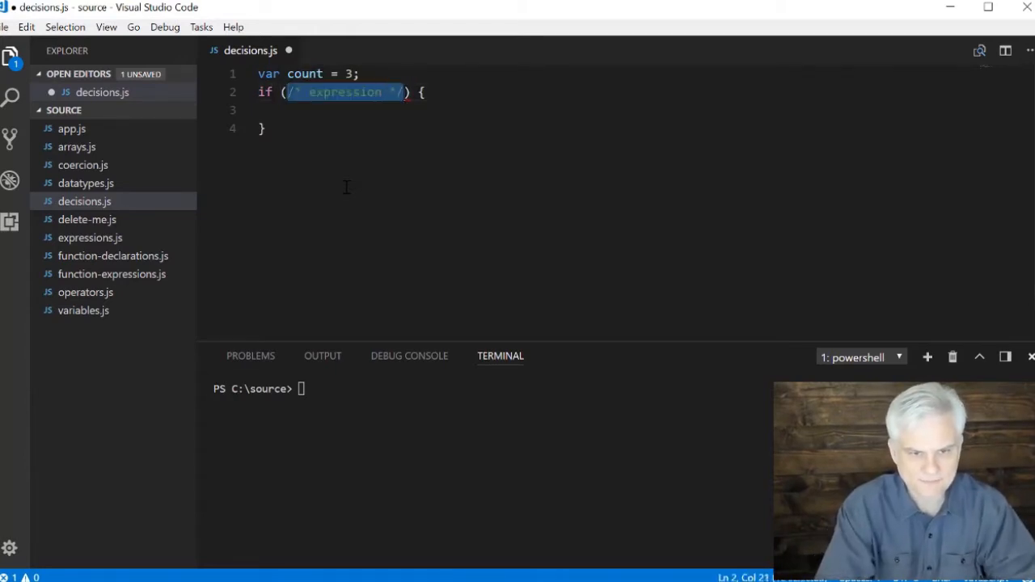
{"action": "type", "text": "count ) {"}
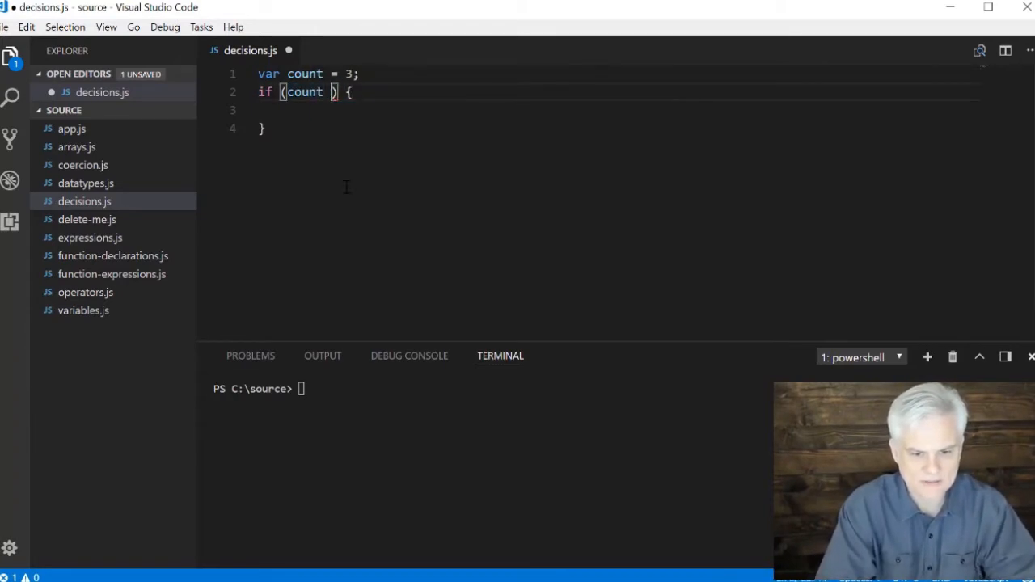
{"action": "type", "text": "=="}
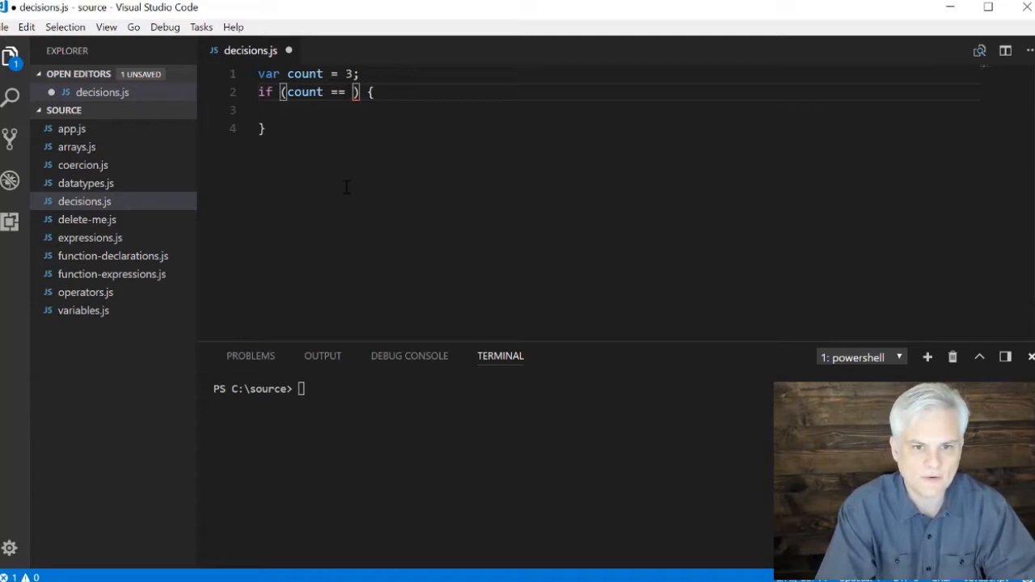
{"action": "type", "text": "4"}
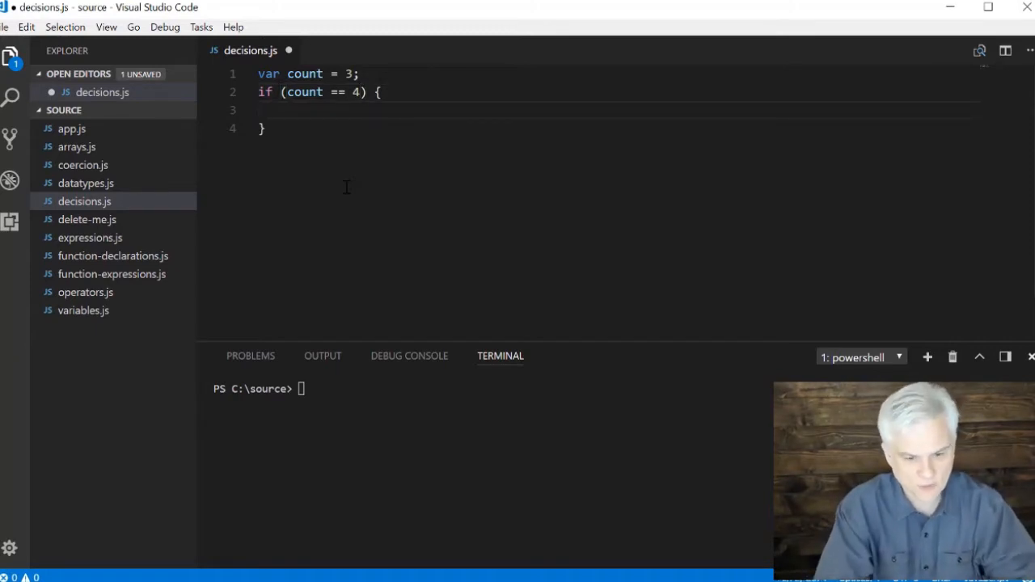
Log 'Count is 3' inside the if block and run node decisions in the terminal
{"action": "type", "text": "console.log('"}
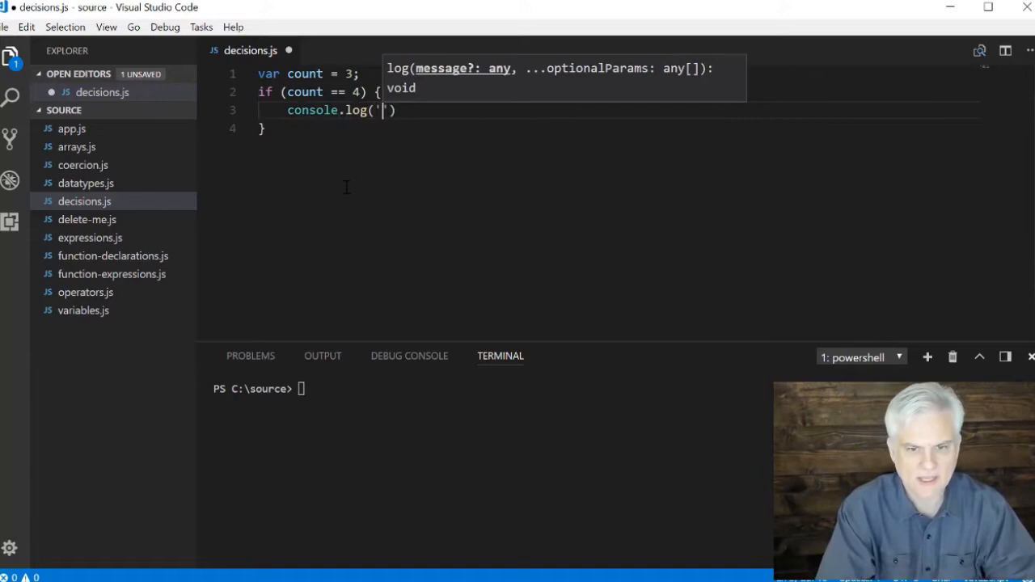
{"action": "type", "text": "Count is 4"}
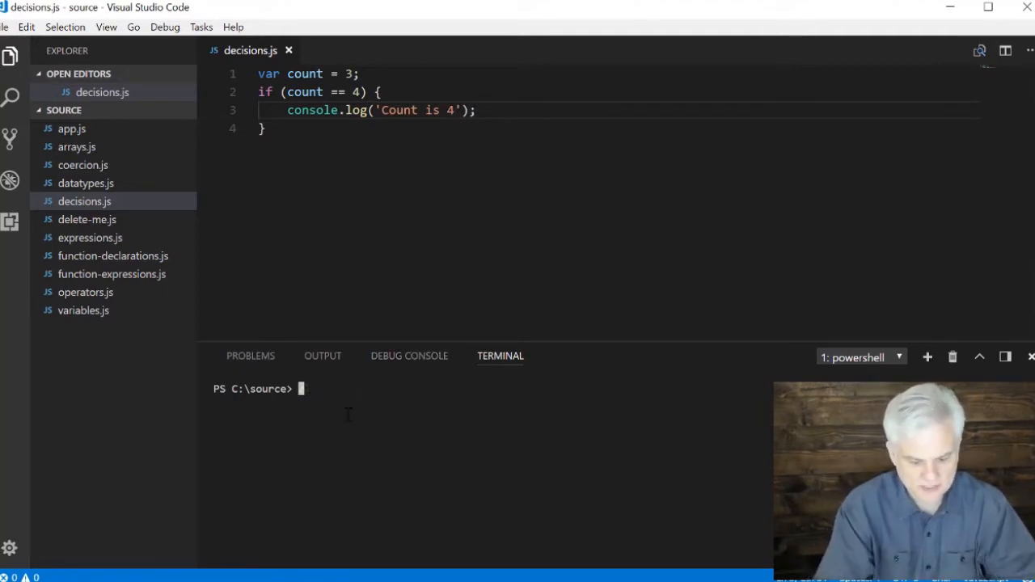
{"action": "type", "text": "node decisions"}
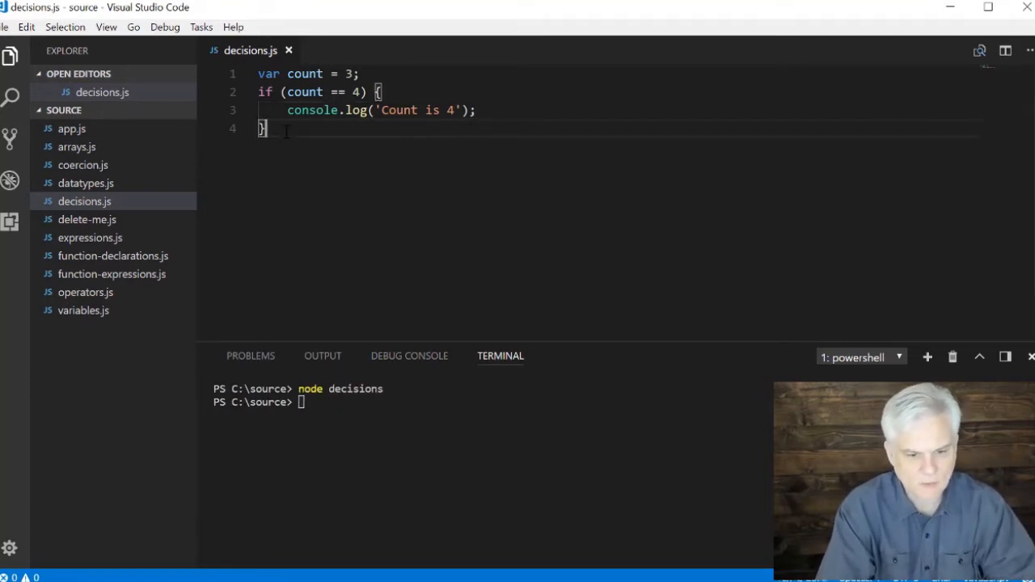
{"action": "type", "text": "3"}
{"action": "left_click", "coordinate": [617, 110]}
{"action": "type", "text": "3"}
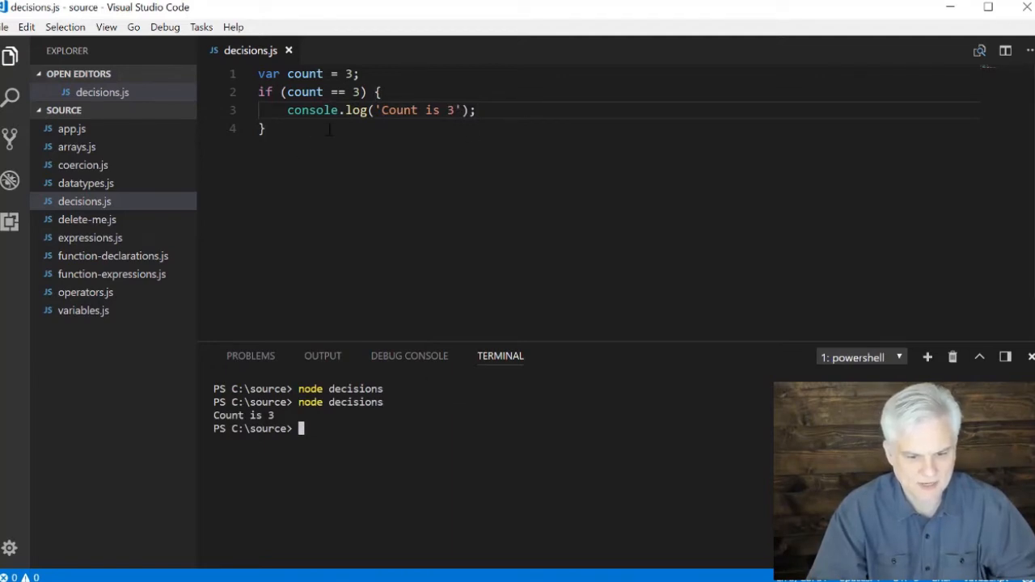
Compare count with 4 and add an else branch logging 'Count is NOT 4'
{"action": "left_click", "coordinate": [362, 92]}
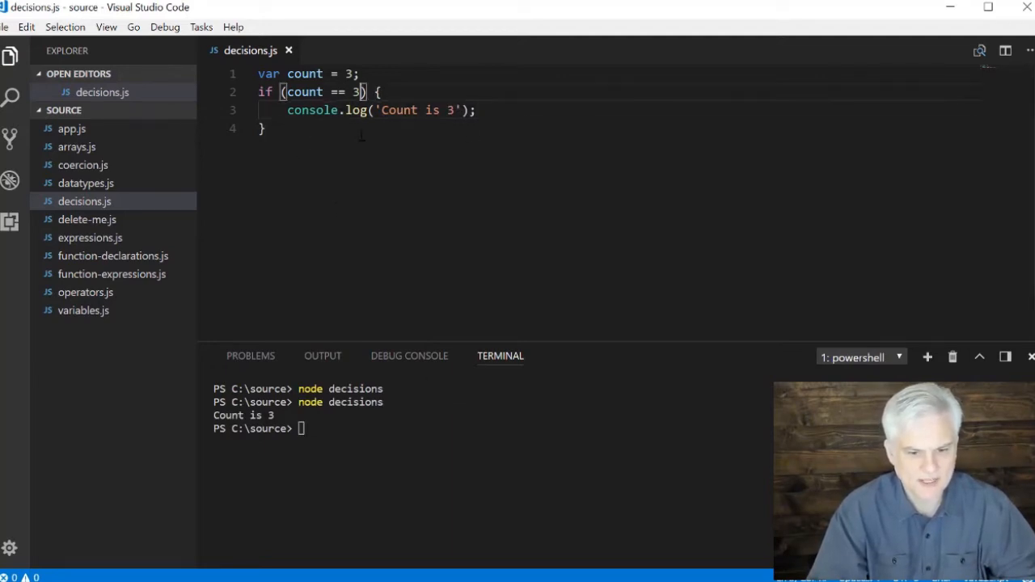
{"action": "type", "text": "4"}
{"action": "left_click", "coordinate": [381, 110]}
{"action": "type", "text": "4"}
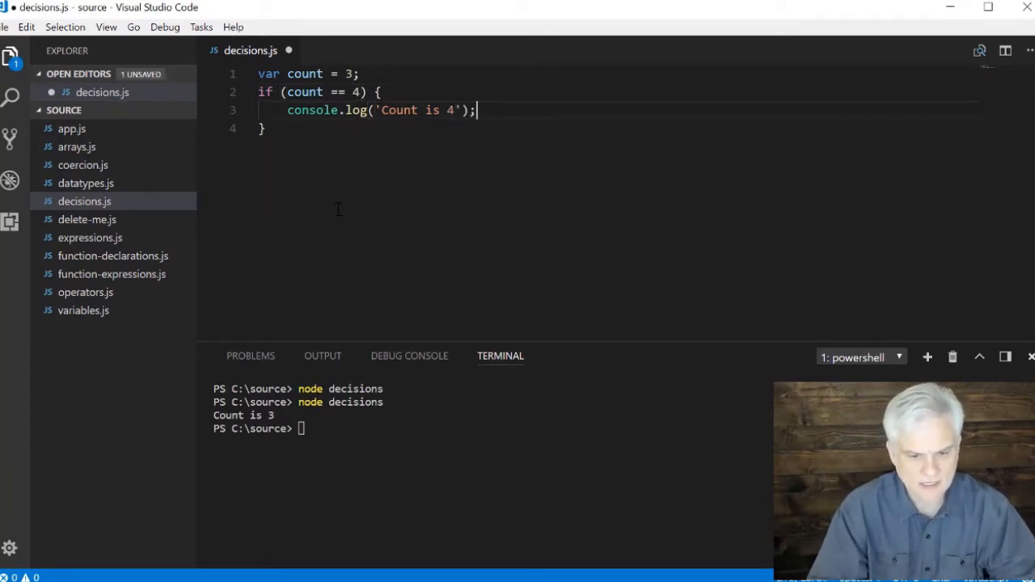
{"action": "type", "text": "else"}
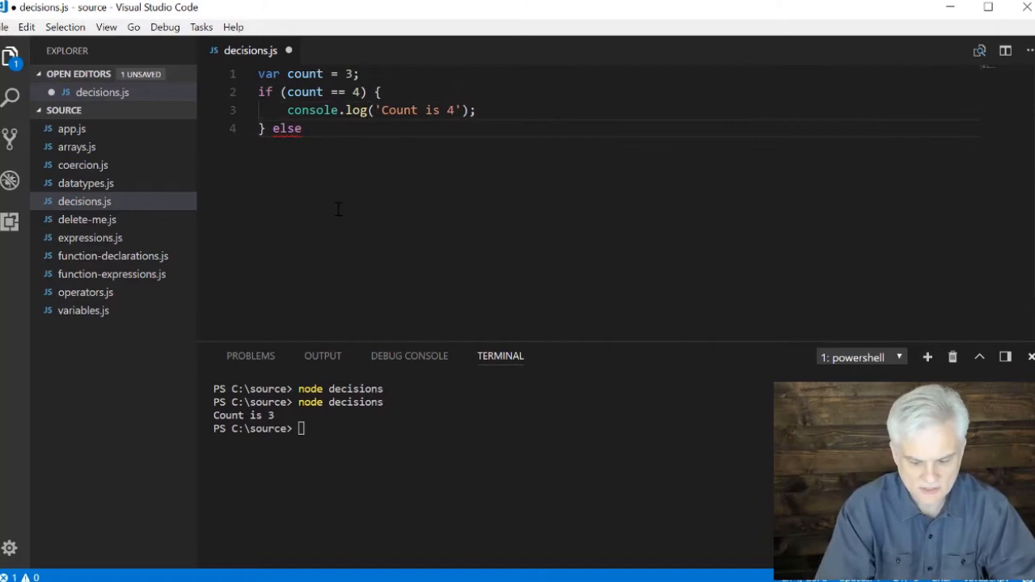
{"action": "type", "text": "{"}
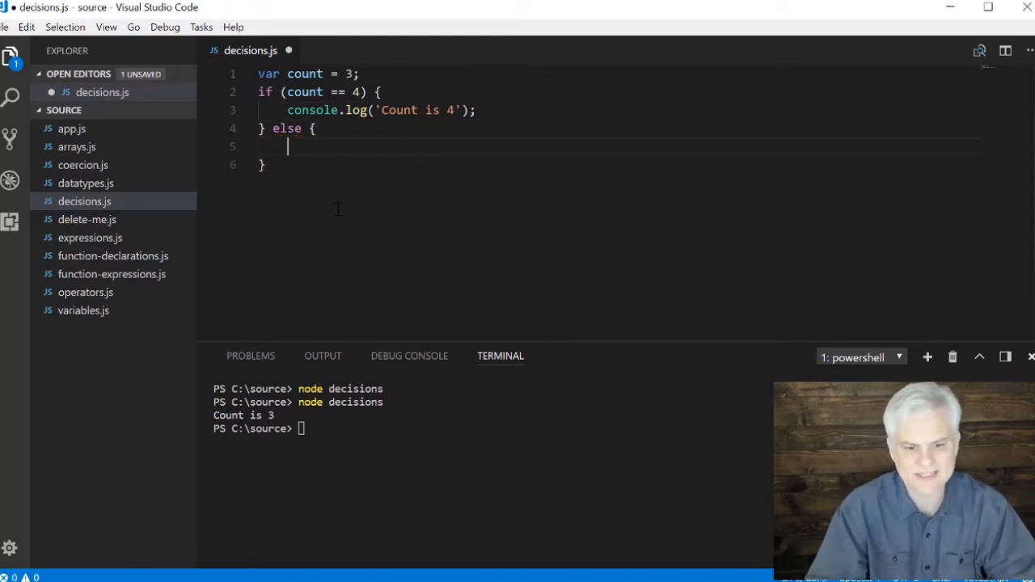
{"action": "type", "text": "console"}
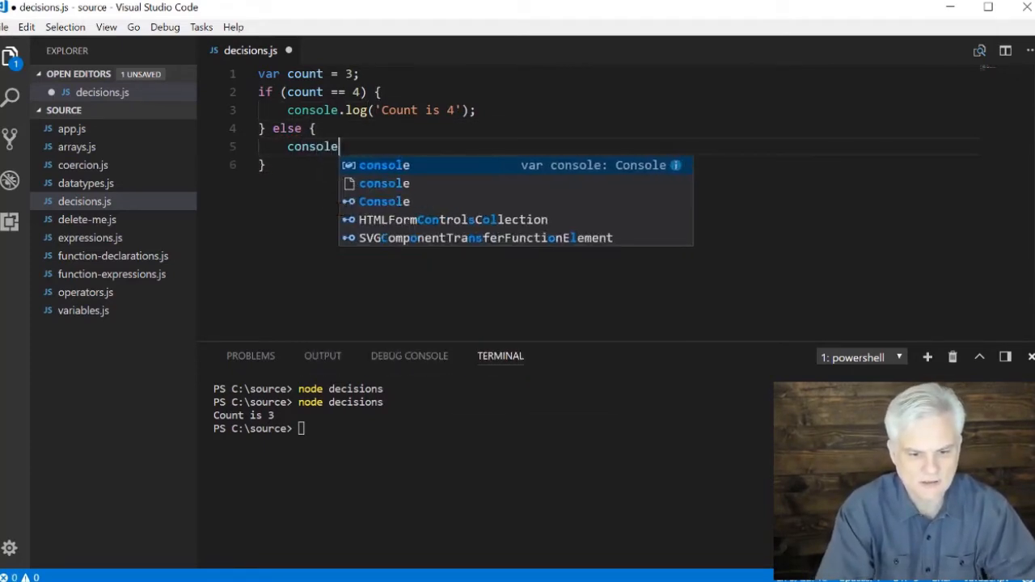
{"action": "type", "text": ".log('Count is N"}
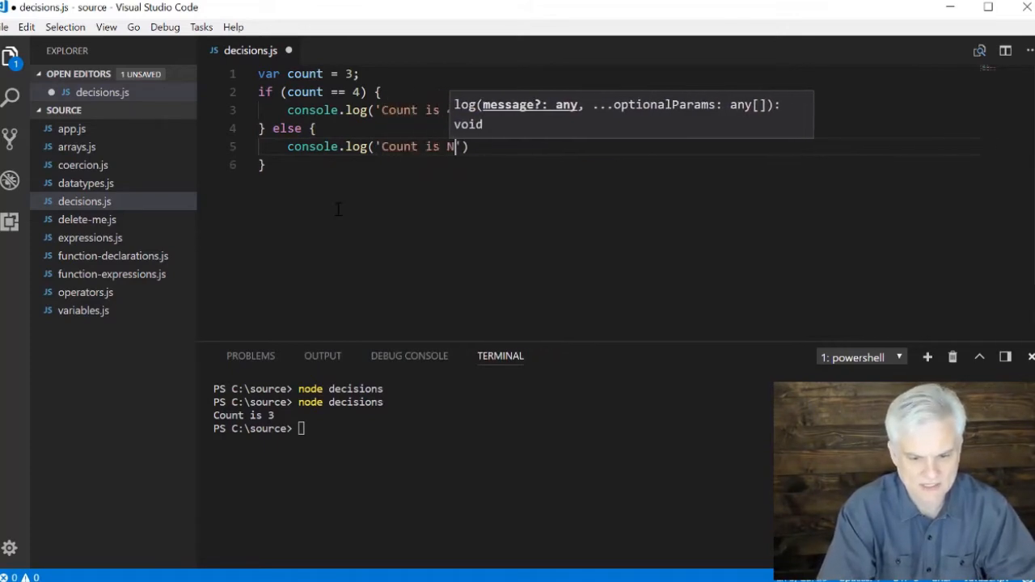
{"action": "type", "text": "OT 4"}
{"action": "left_click", "coordinate": [489, 429]}
{"action": "type", "text": "node decisions"}
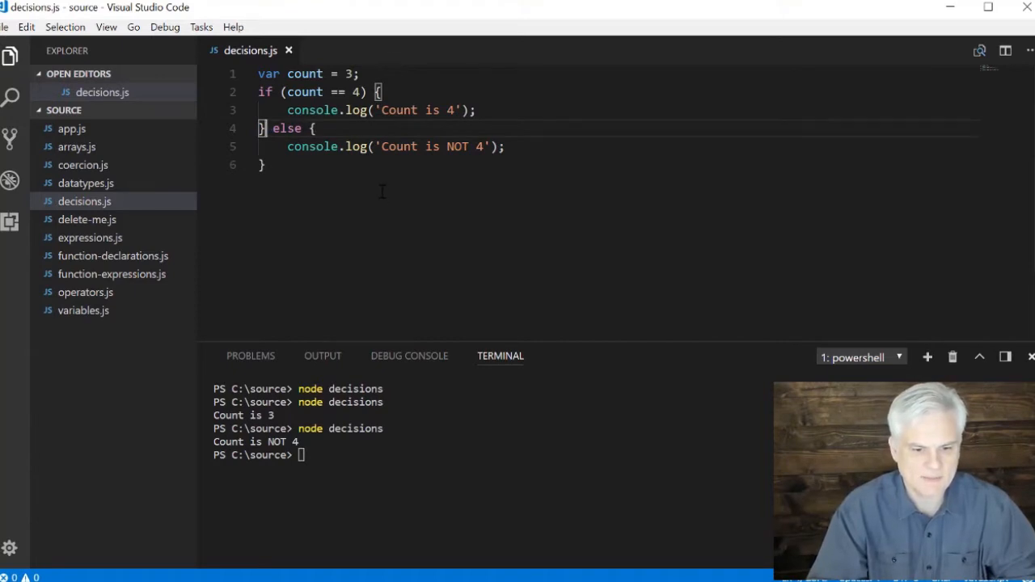
{"action": "mouse_move", "coordinate": [341, 189]}
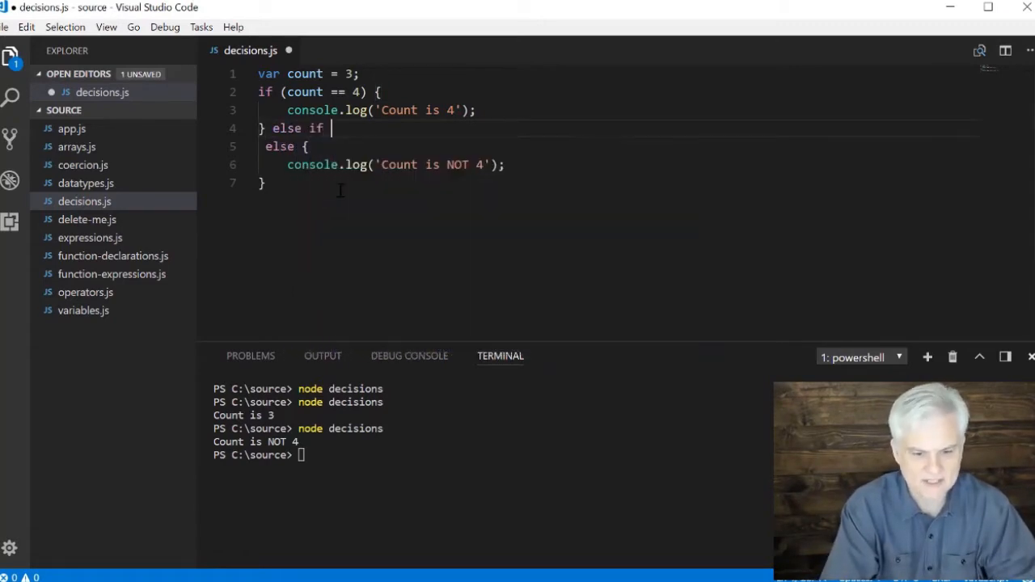
Add an else-if branch for count > 4 logging 'Count is greater than 4'
{"action": "type", "text": "() {"}
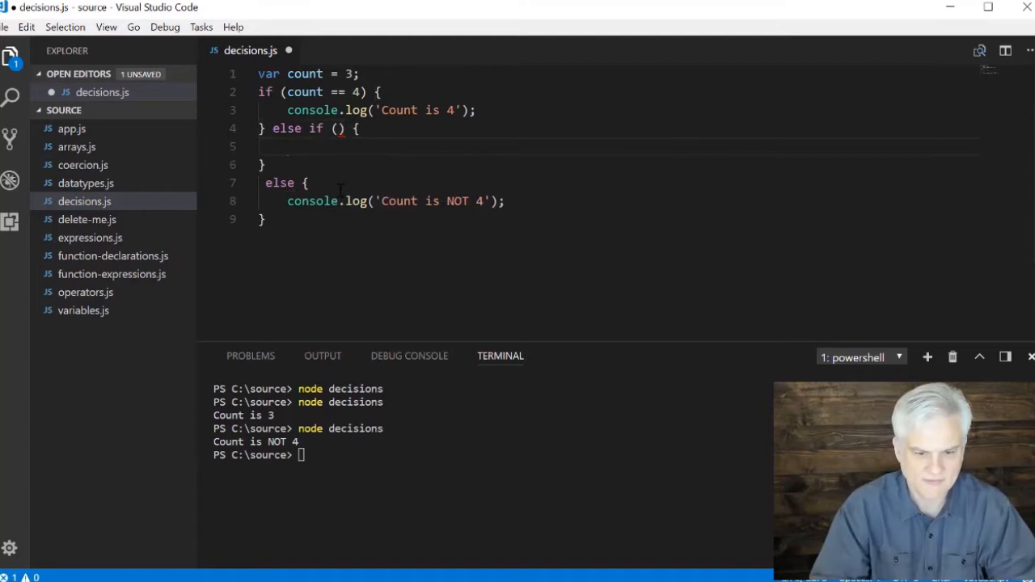
{"action": "type", "text": "count >"}
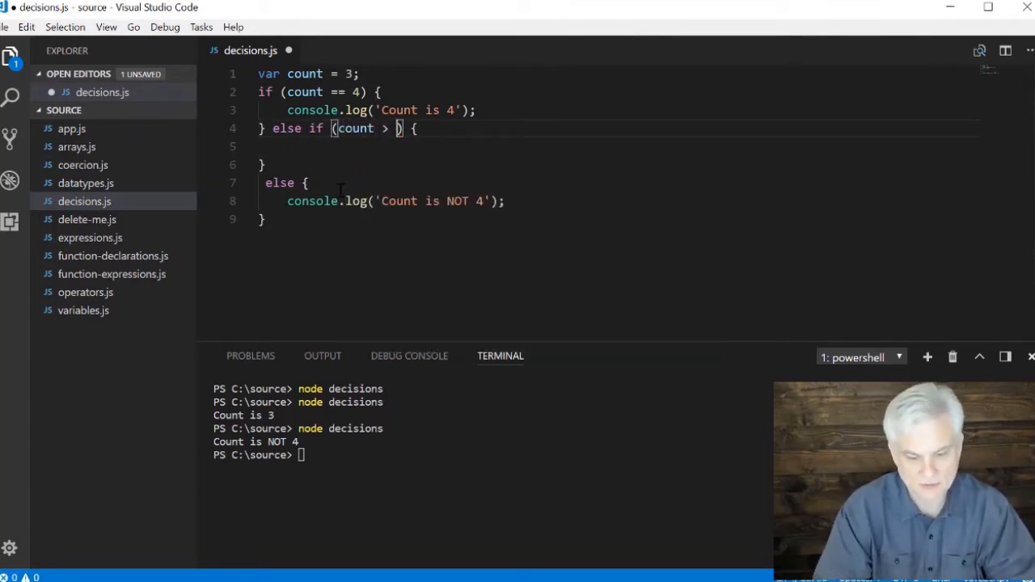
{"action": "type", "text": "4"}
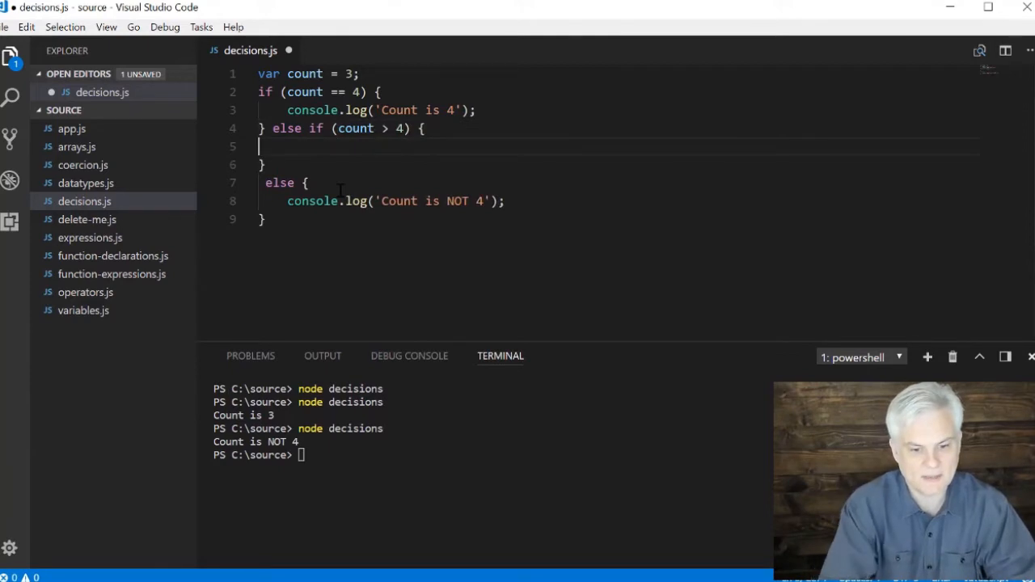
{"action": "type", "text": "consol"}
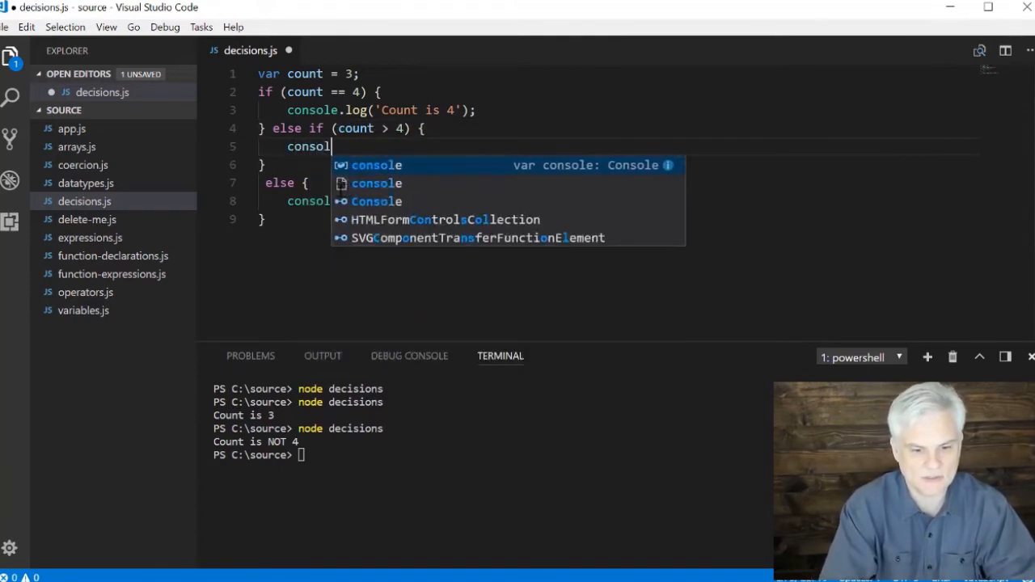
{"action": "type", "text": "e.log('Count is"}
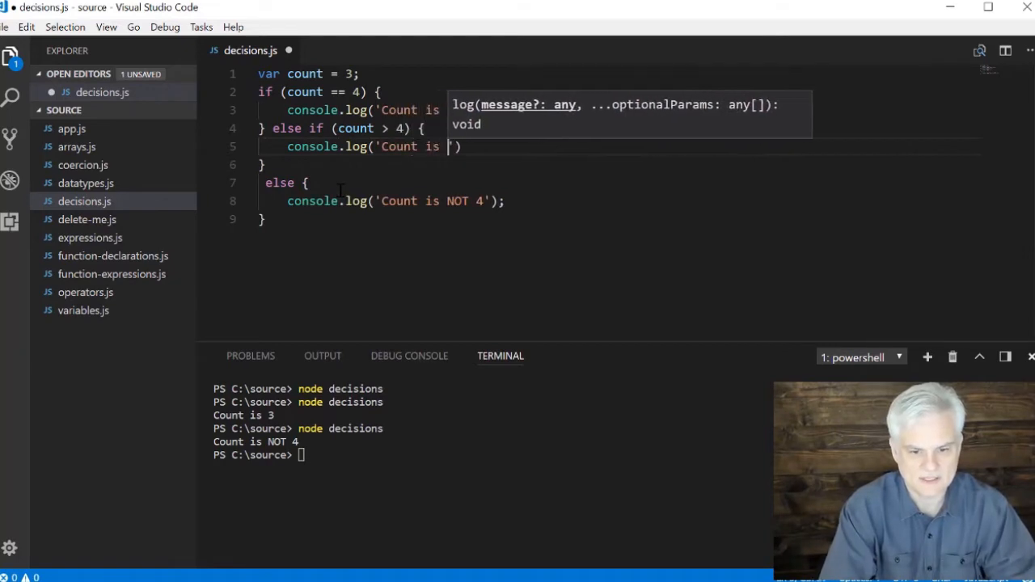
{"action": "type", "text": "greater than 4"}
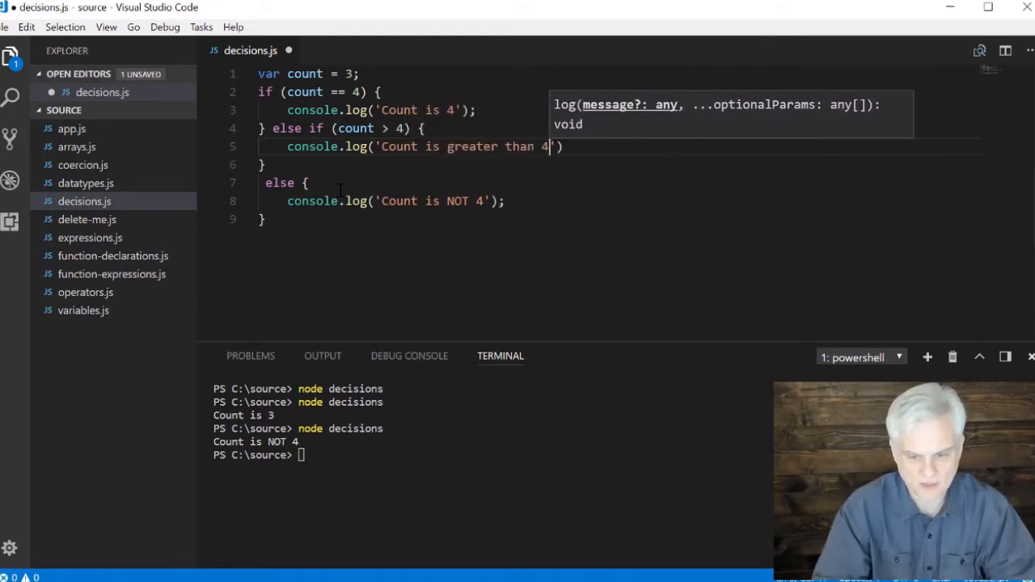
{"action": "key", "text": "Enter"}
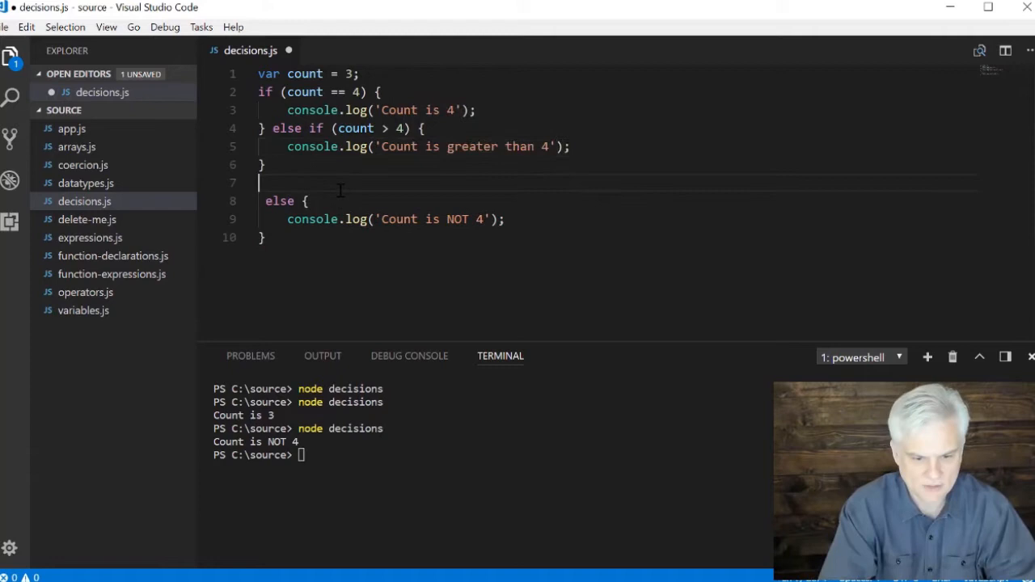
Add an else-if for count < 4 logging 'Count is less than four', then run node decisions
{"action": "type", "text": "else if (count < 4) {"}
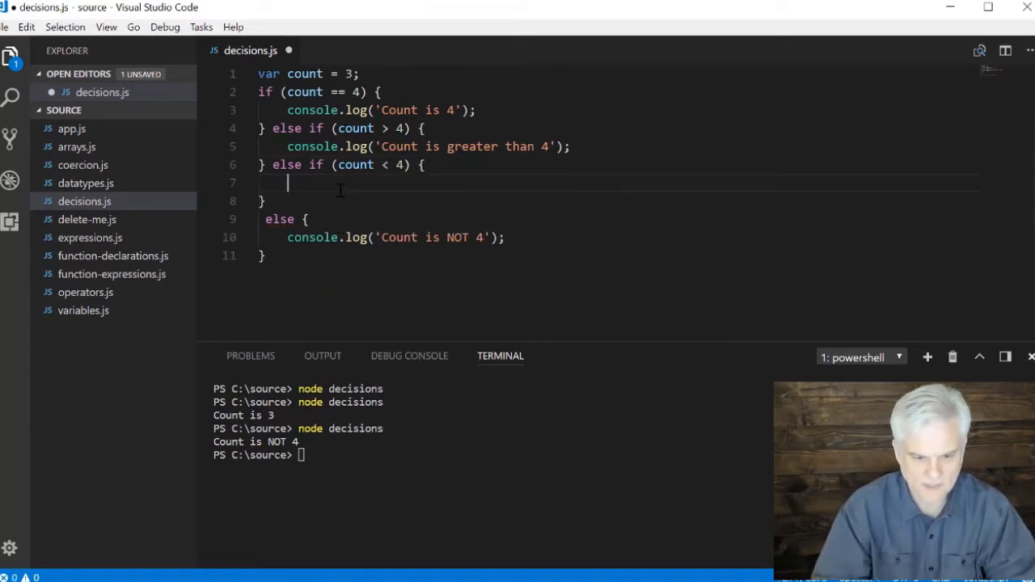
{"action": "type", "text": "console."}
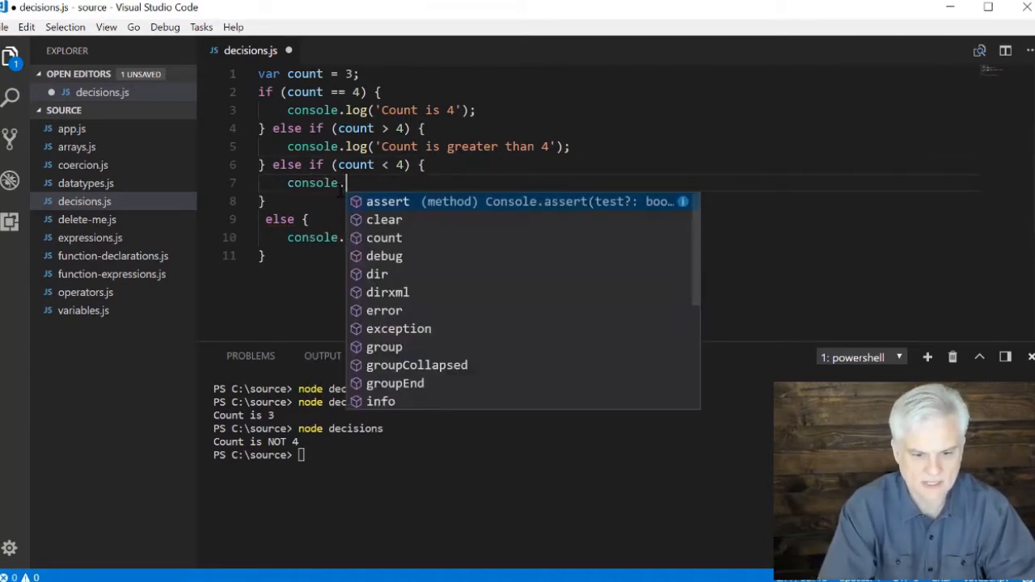
{"action": "type", "text": "log('Count is less than"}
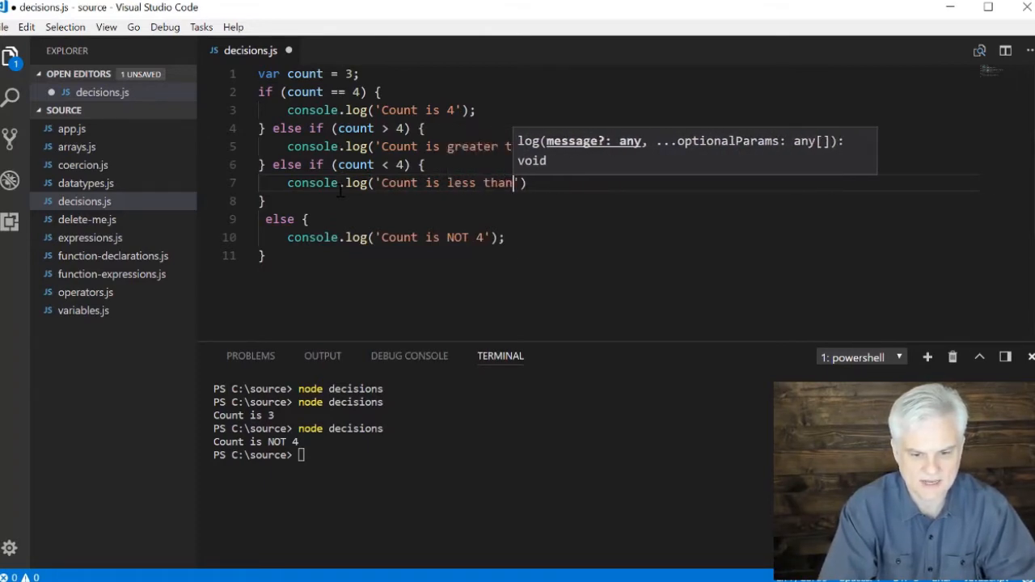
{"action": "type", "text": "four"}
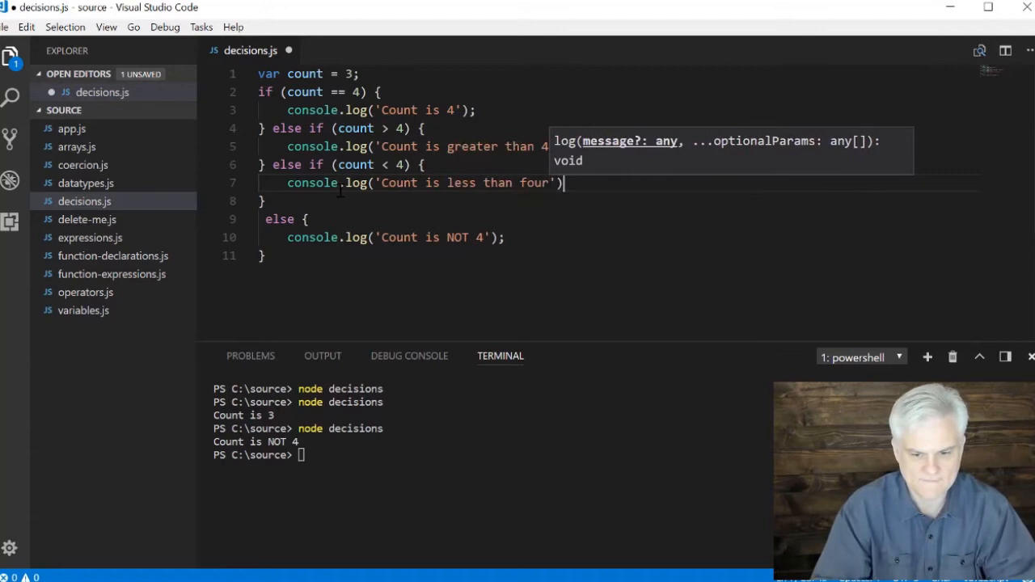
{"action": "type", "text": ";"}
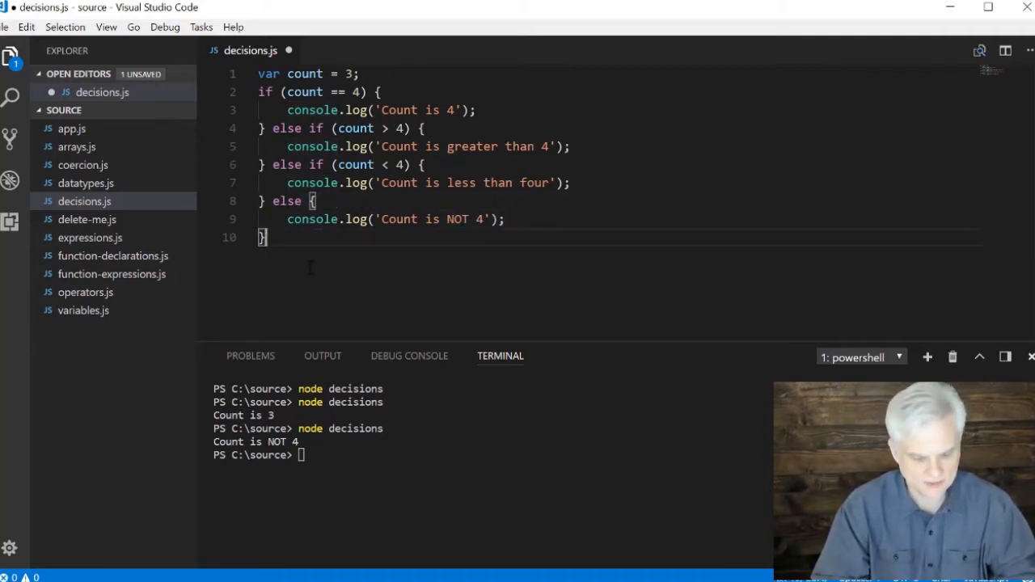
{"action": "type", "text": "node decisions"}
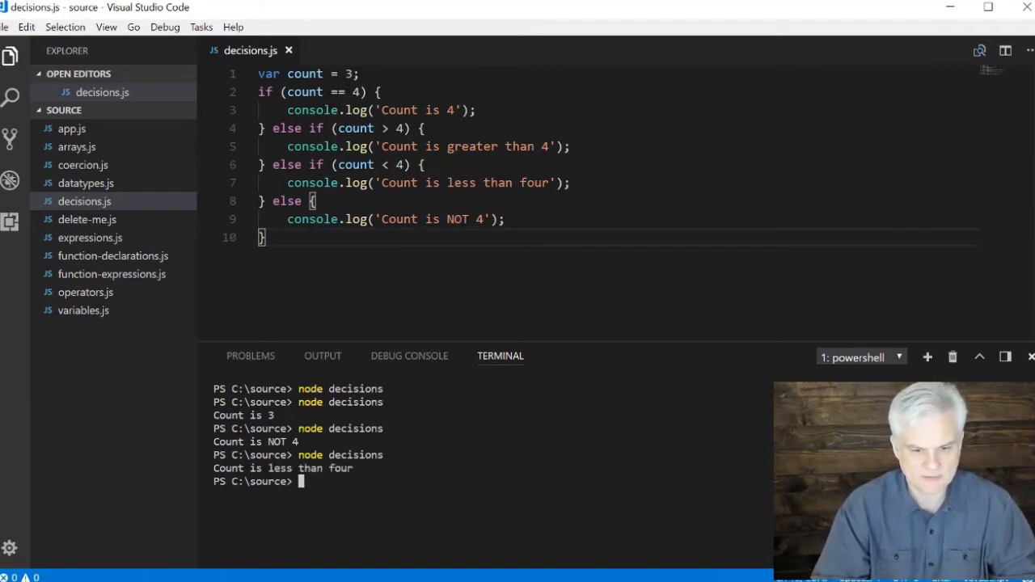
{"action": "mouse_move", "coordinate": [408, 101]}
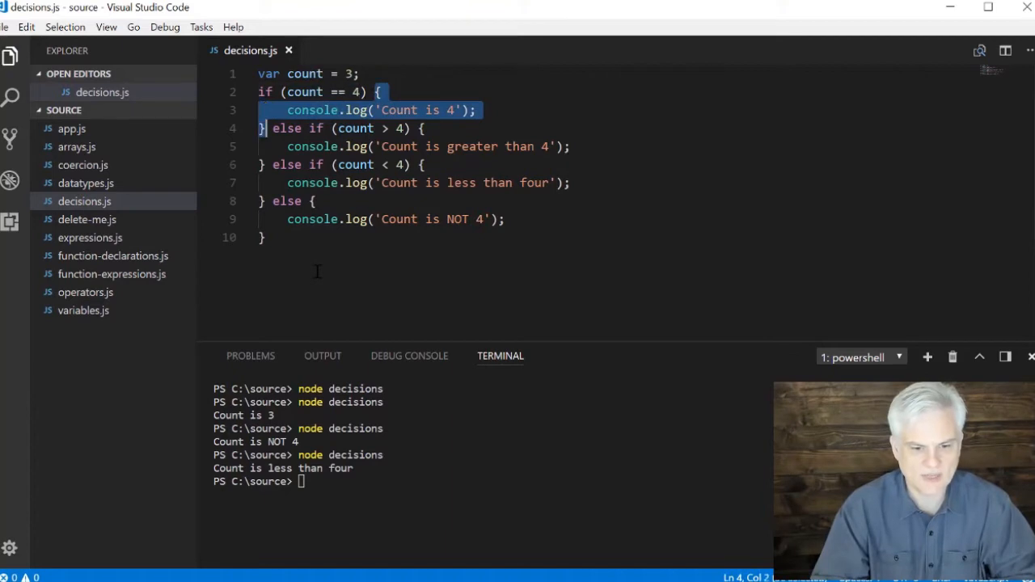
Enclose the if/else-if/else chain in a /* */ block comment with blank lines below
{"action": "left_click", "coordinate": [272, 128]}
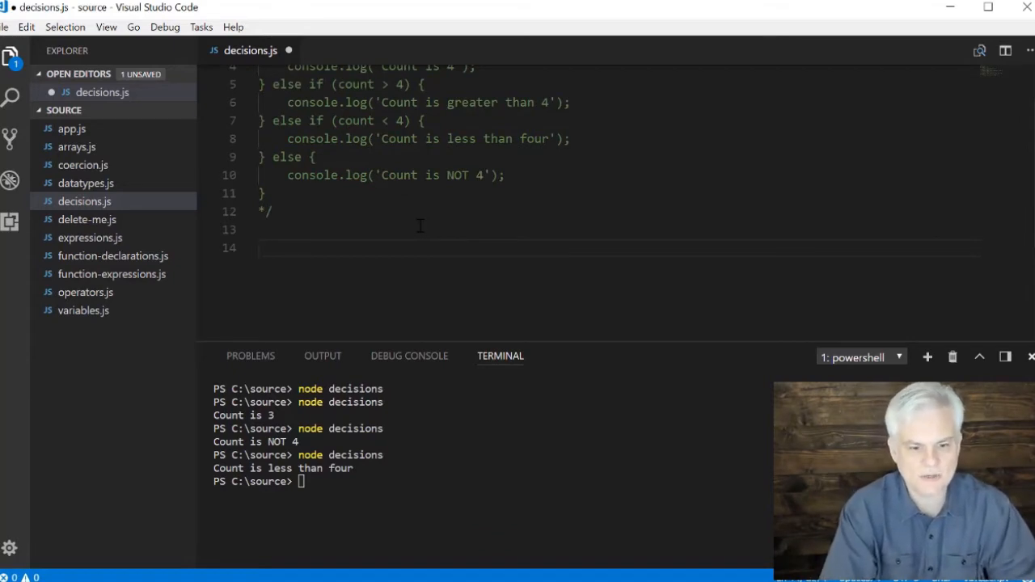
Start a switch statement and declare let hero = 'superman' above it
{"action": "type", "text": "sw"}
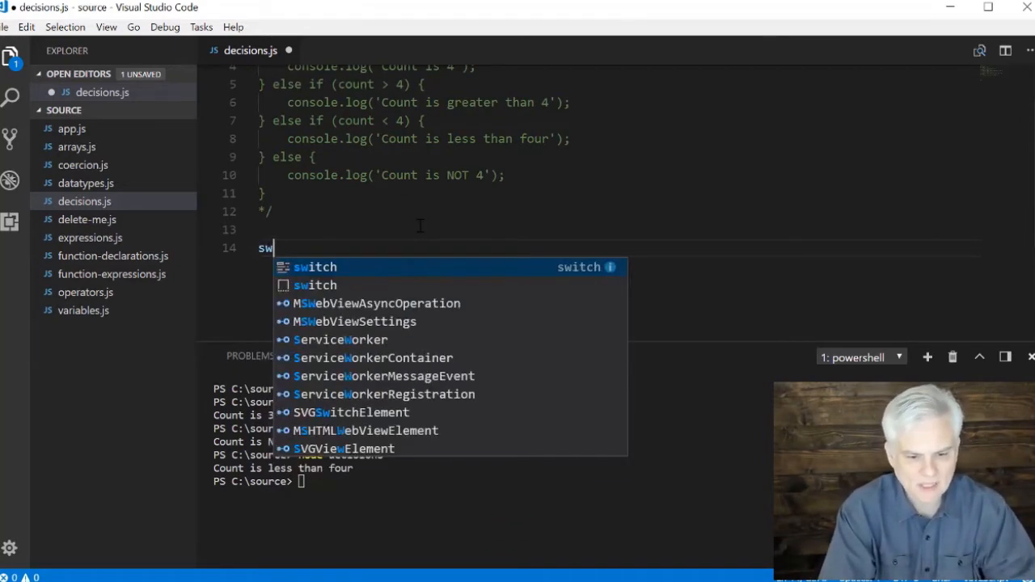
{"action": "type", "text": "ti"}
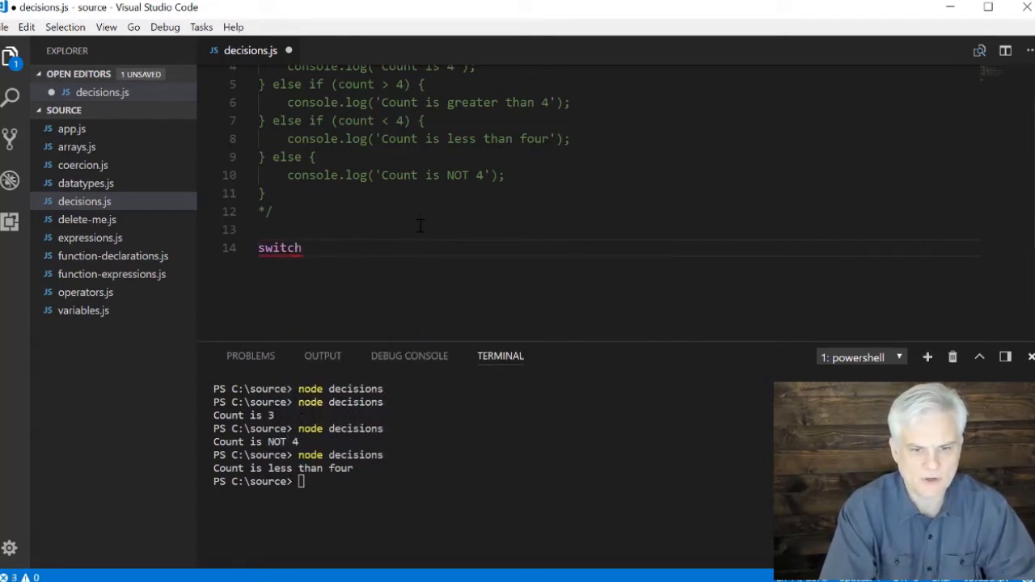
{"action": "type", "text": "()"}
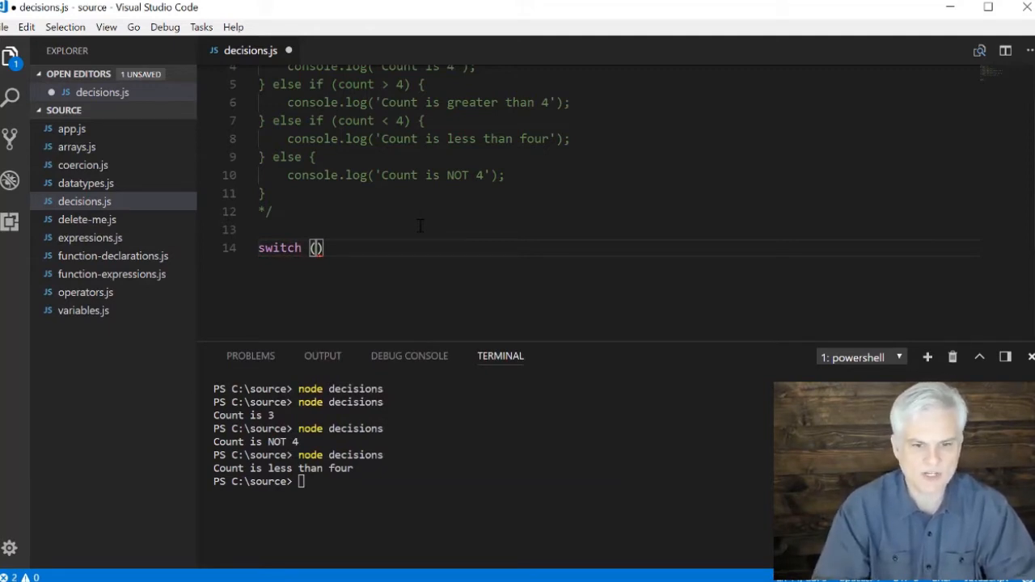
{"action": "type", "text": "{"}
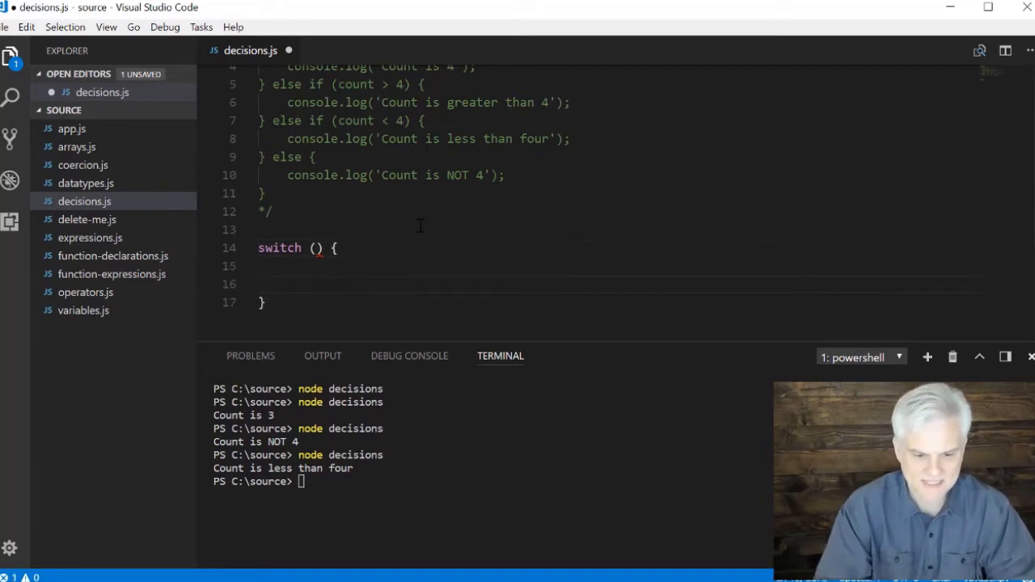
{"action": "key", "text": "enter"}
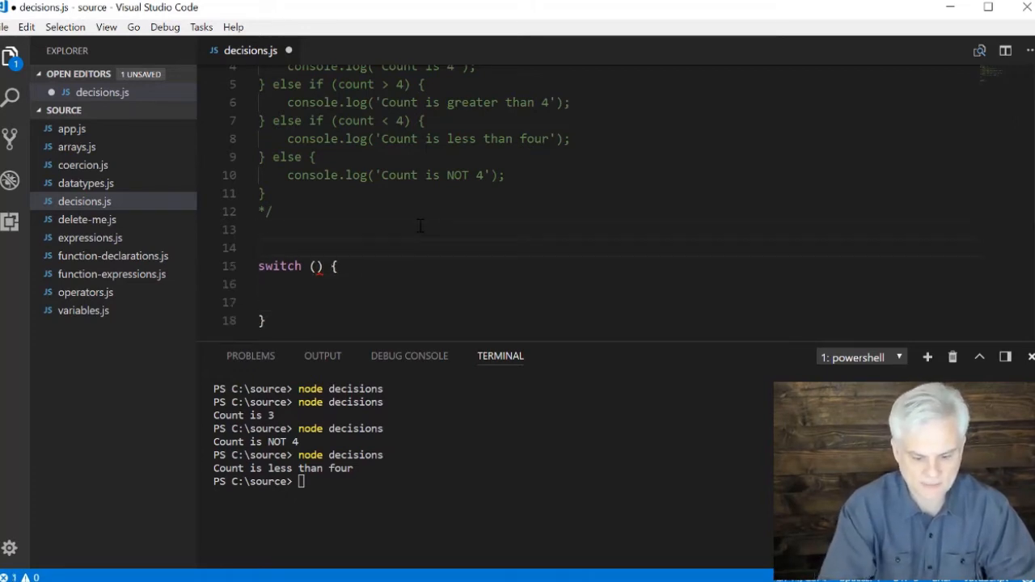
{"action": "type", "text": "let hero = 's'"}
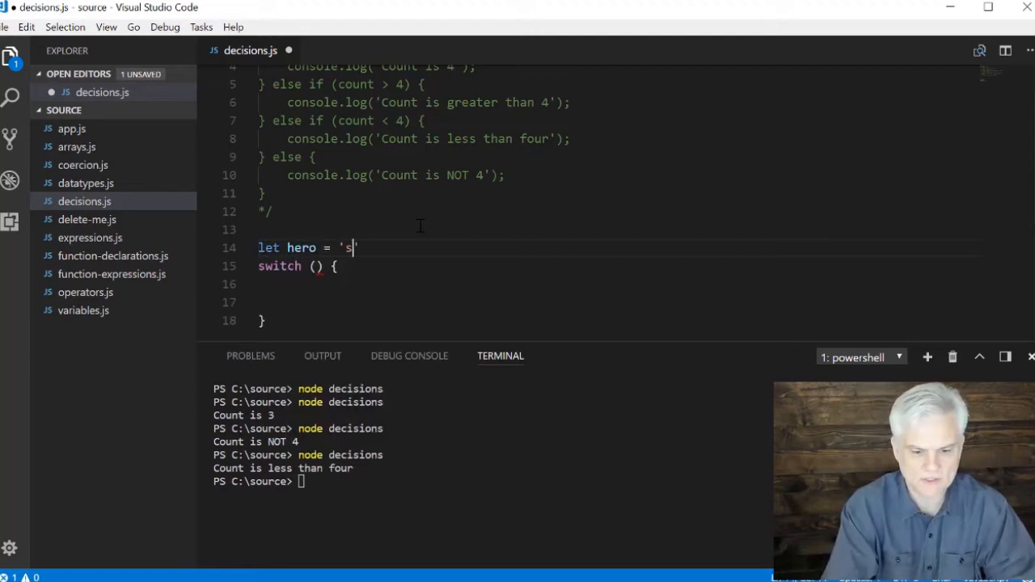
{"action": "type", "text": "uperman"}
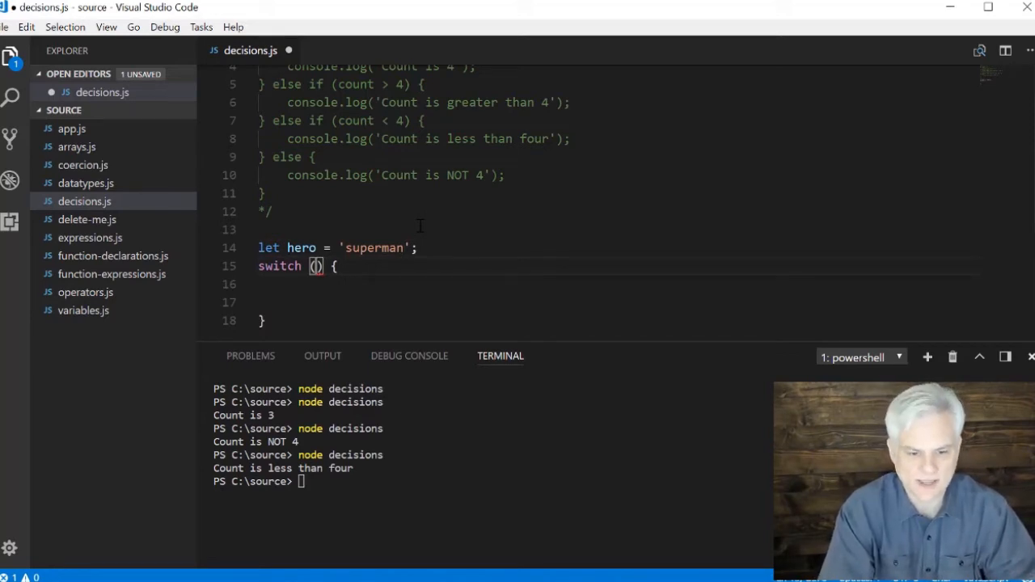
Switch on hero with a 'superman' case logging super strength and x-ray vision, plus a 'batman' case
{"action": "type", "text": "hero"}
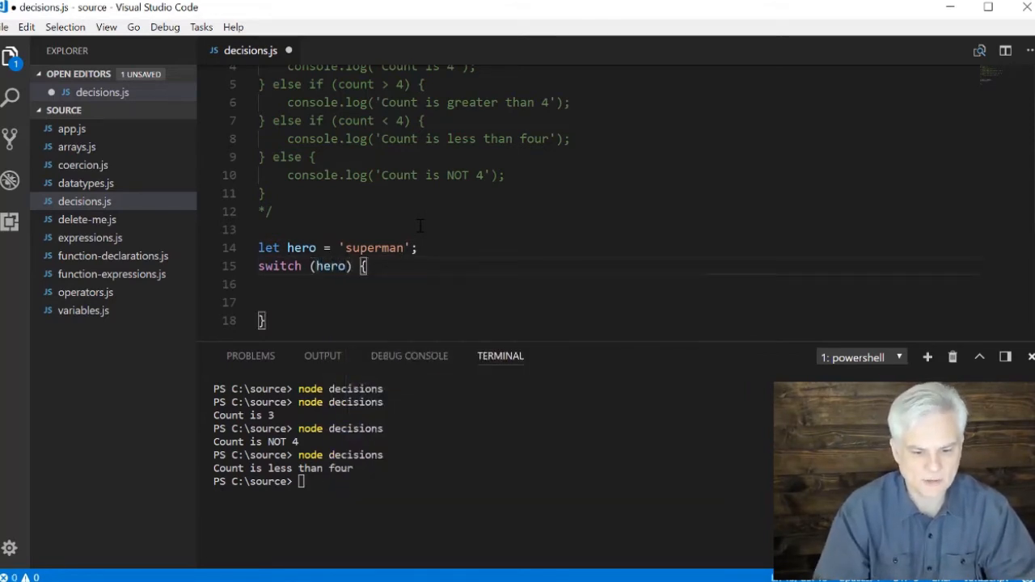
{"action": "type", "text": "case"}
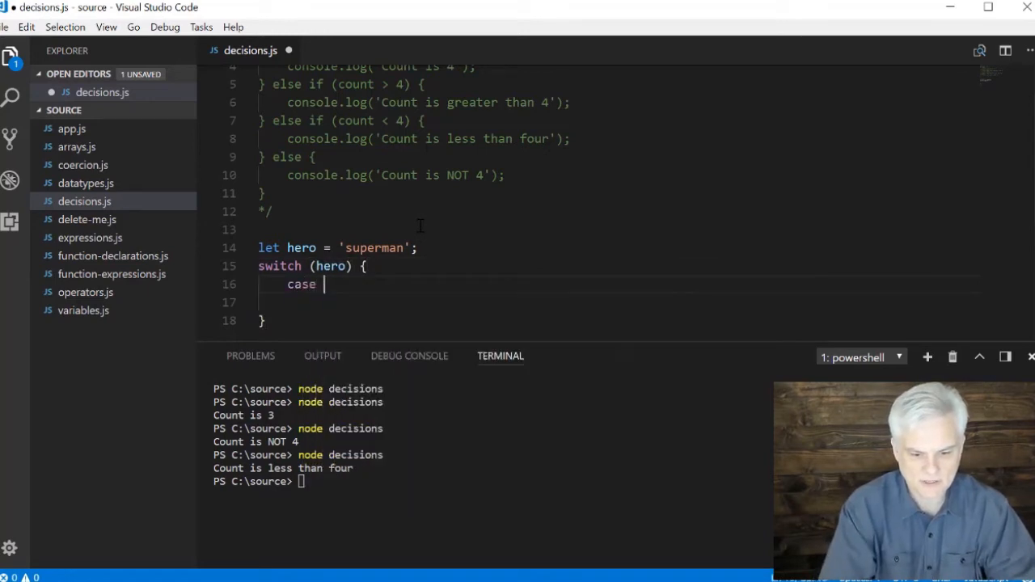
{"action": "type", "text": "'"}
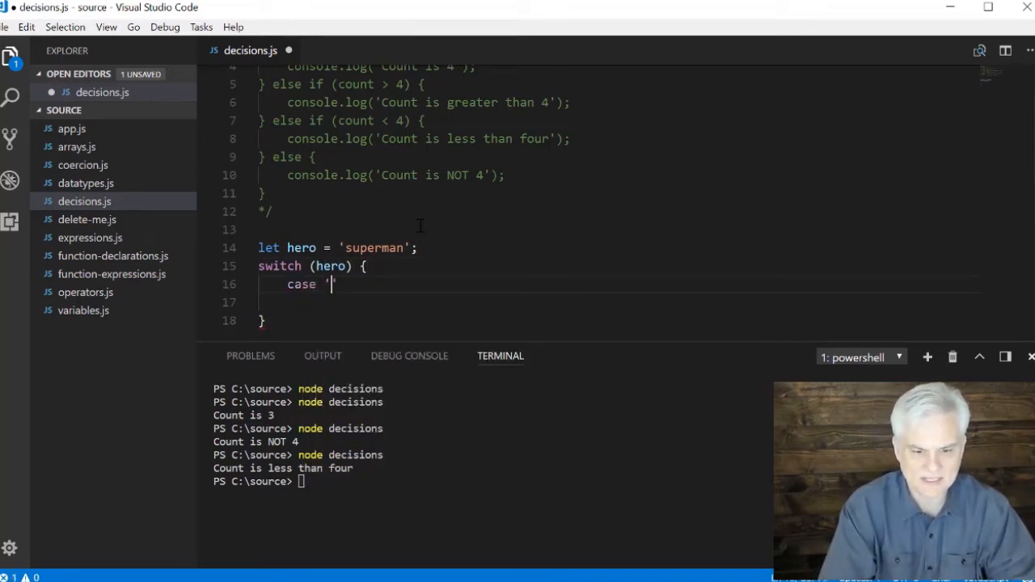
{"action": "type", "text": "superman'"}
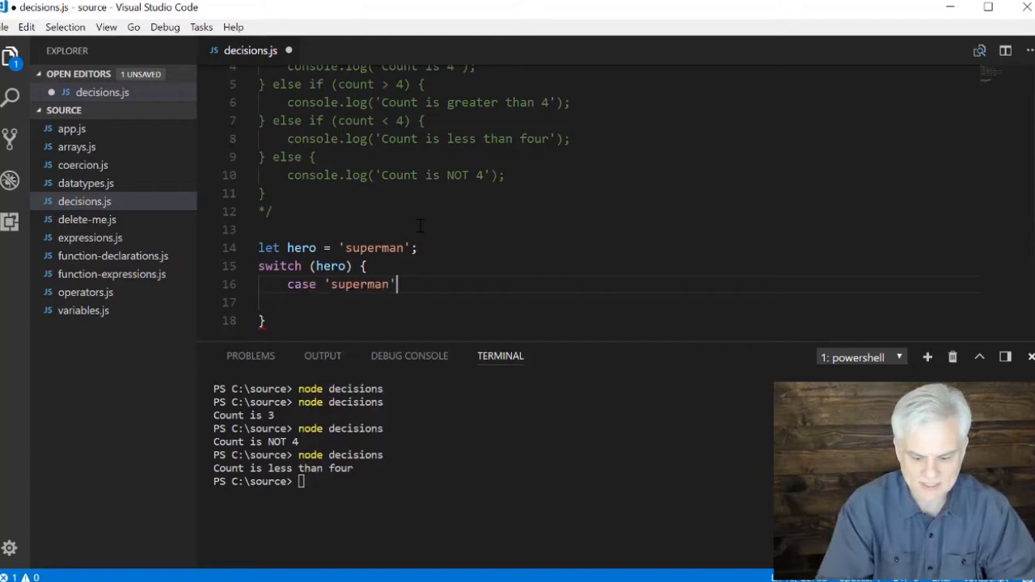
{"action": "type", "text": ":"}
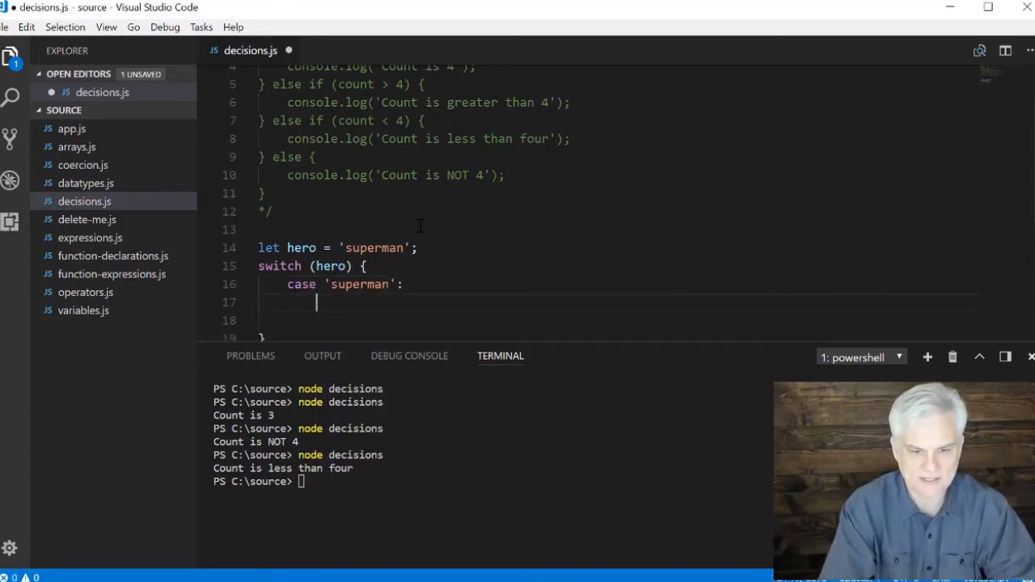
{"action": "type", "text": "console.log('"}
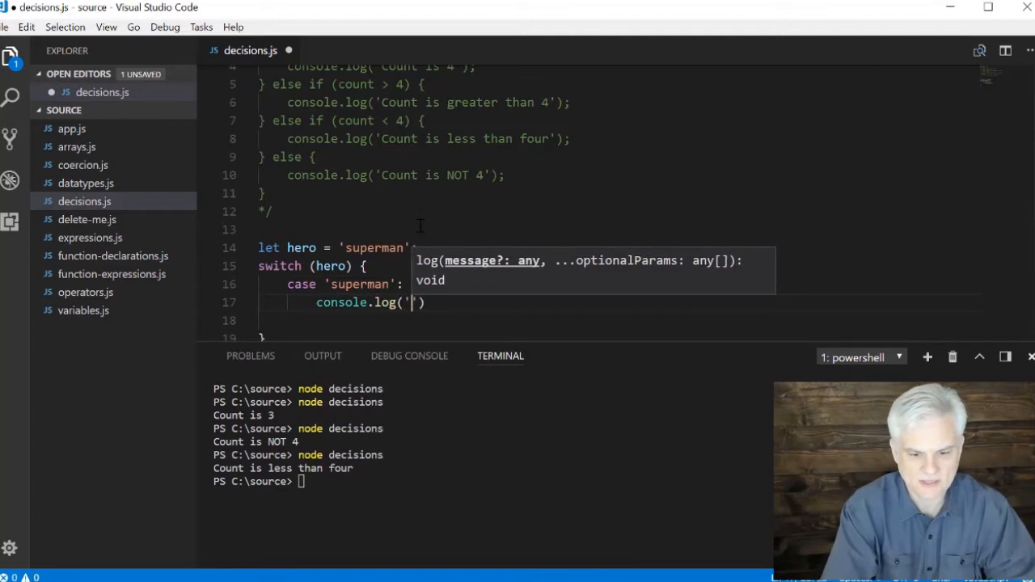
{"action": "type", "text": "super sg"}
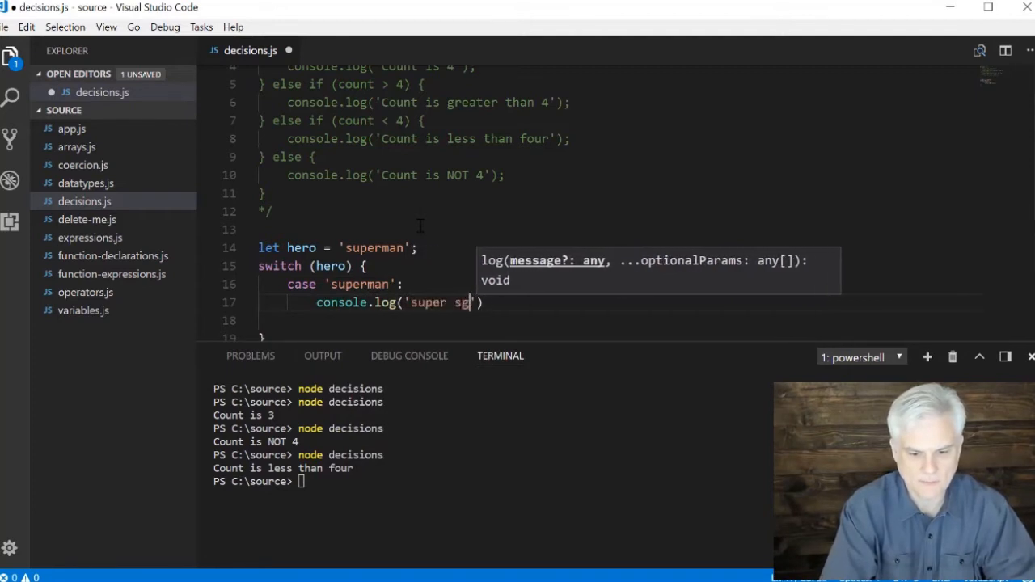
{"action": "type", "text": "trength"}
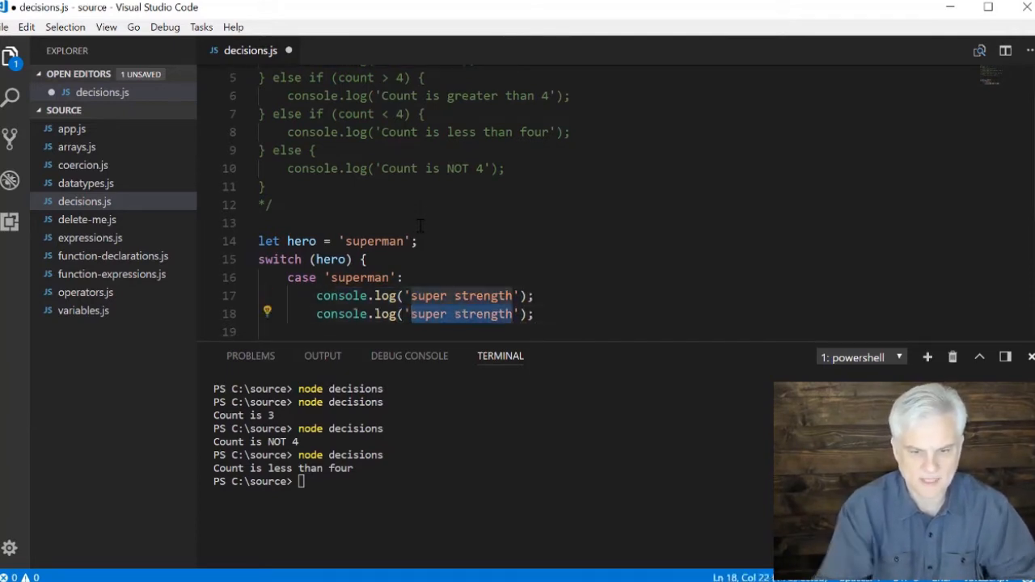
{"action": "type", "text": "x-ray visio"}
{"action": "left_click", "coordinate": [620, 333]}
{"action": "type", "text": "case"}
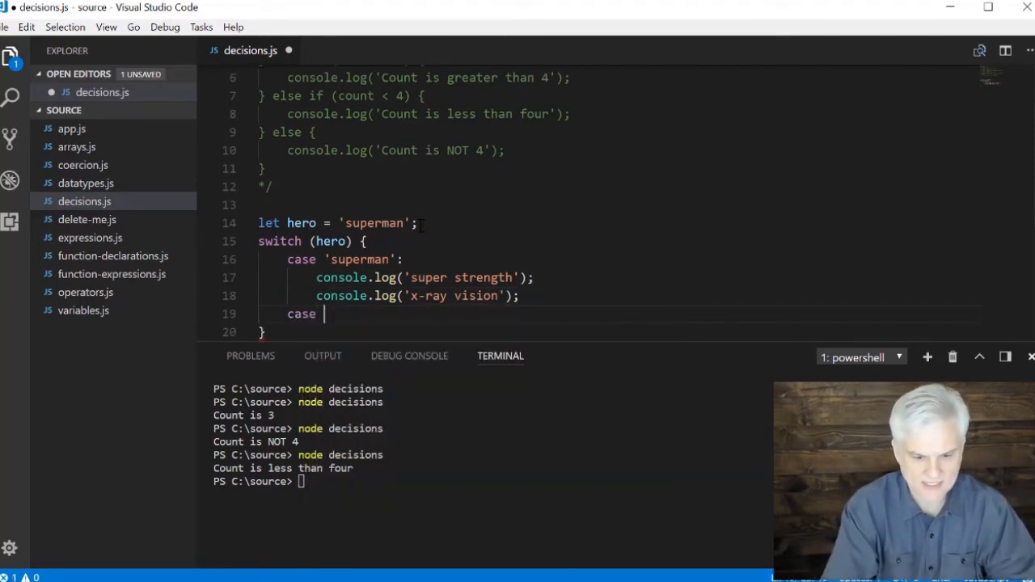
{"action": "type", "text": "'ba'"}
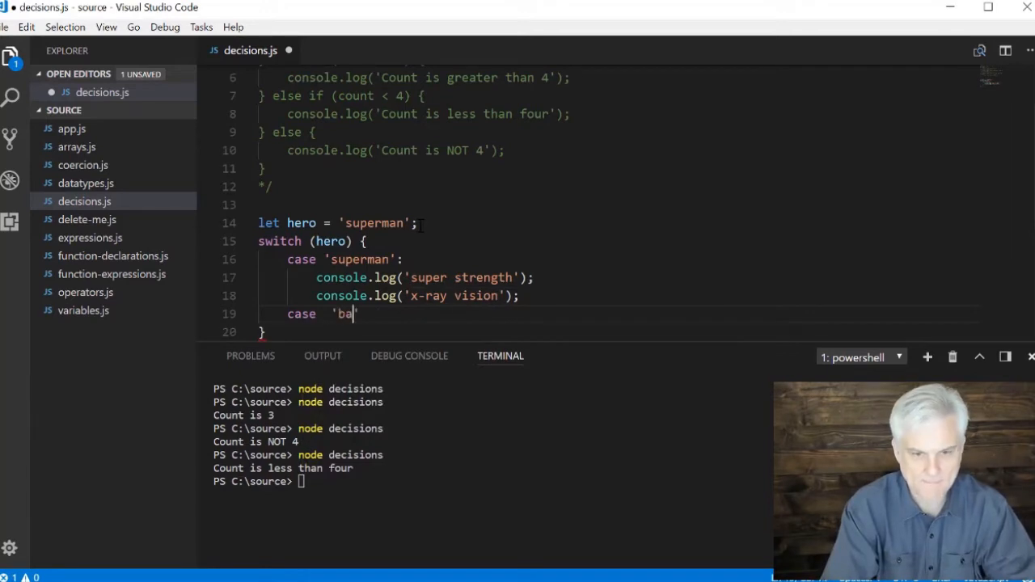
{"action": "type", "text": "tman':"}
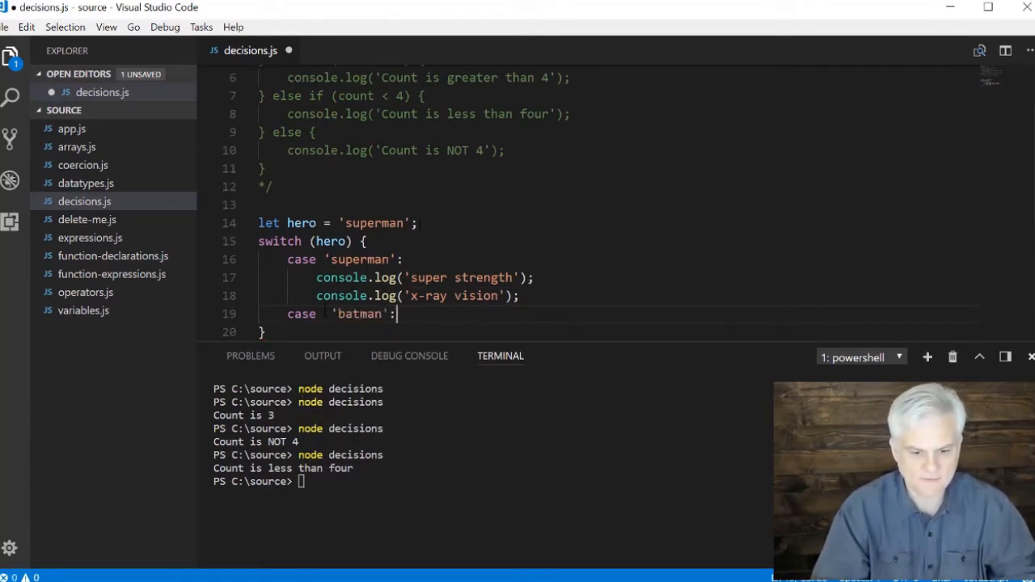
Change the batman case's logs to intelligence and fighting skills
{"action": "scroll", "scroll_direction": "down", "scroll_amount": 3}
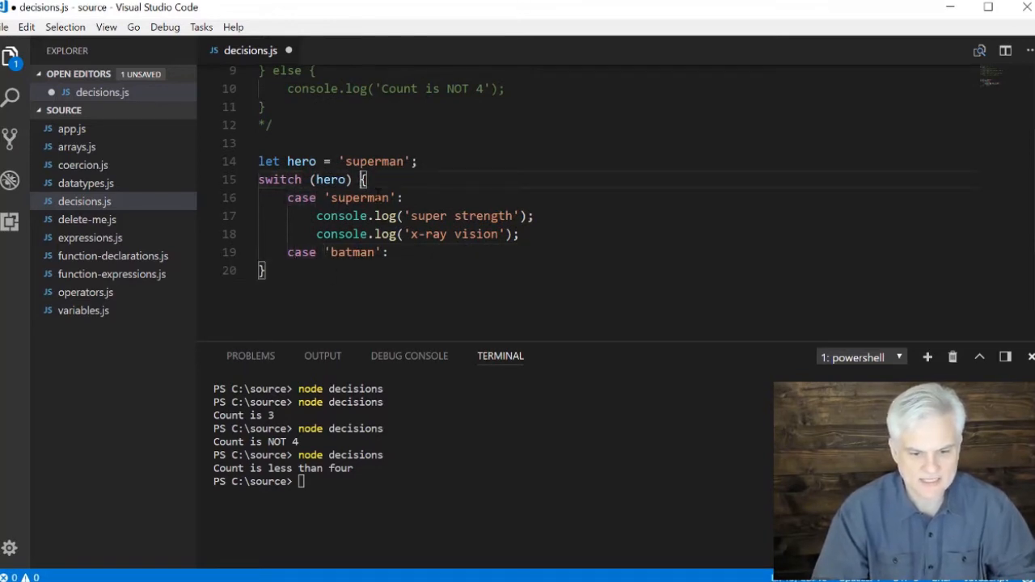
{"action": "left_click_drag", "start_coordinate": [365, 179], "coordinate": [260, 270]}
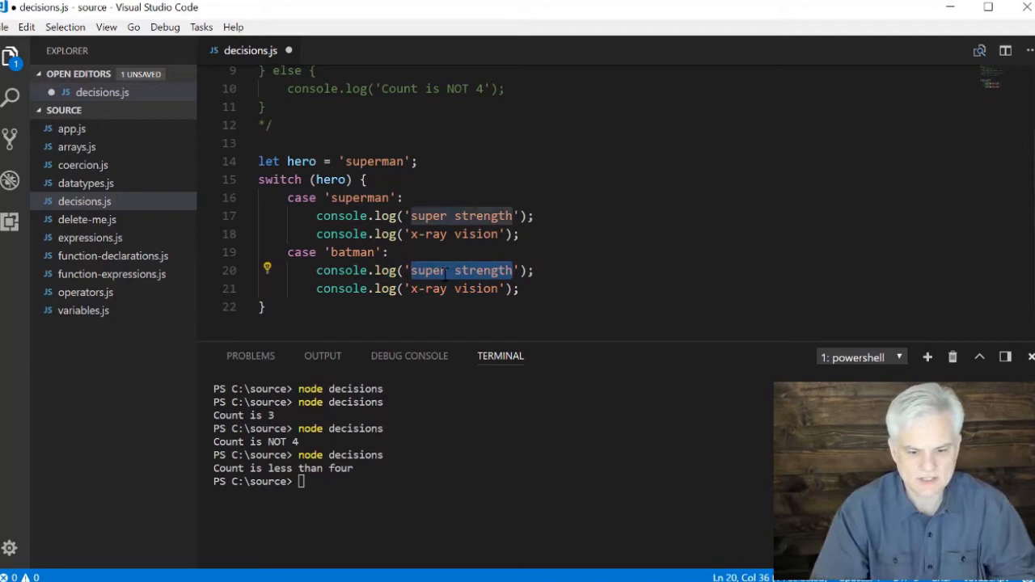
{"action": "type", "text": "i"}
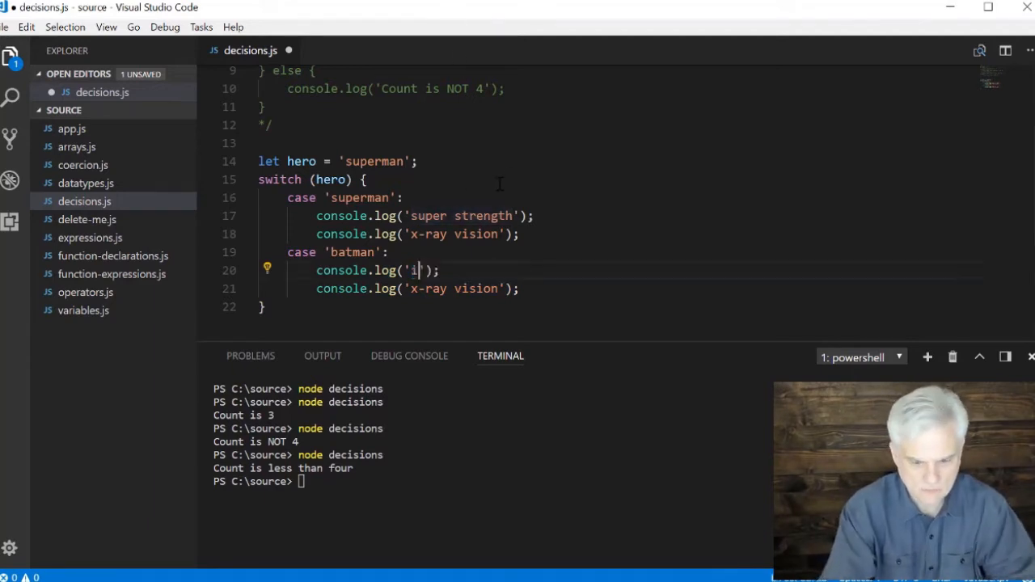
{"action": "type", "text": "ntelligence"}
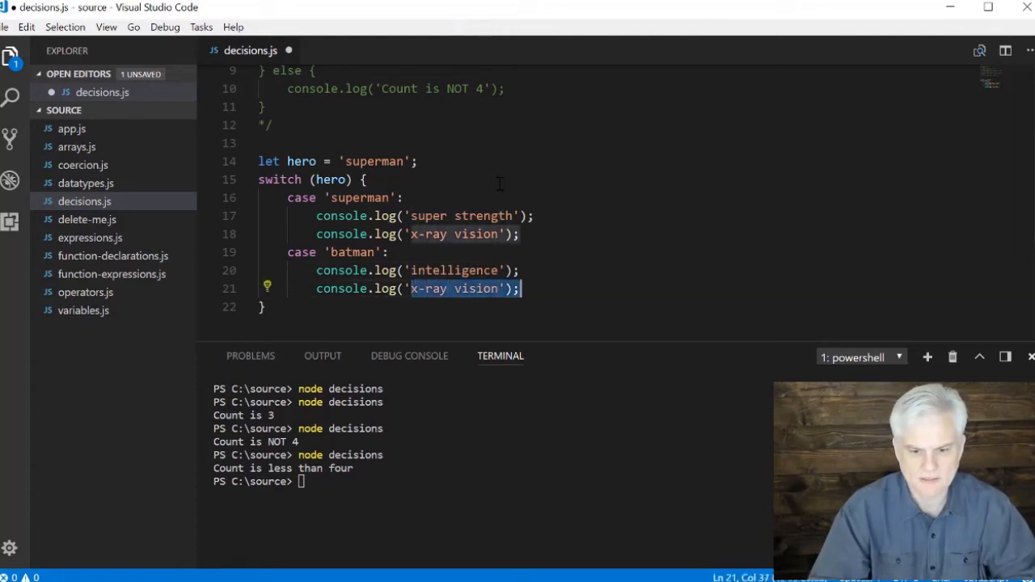
{"action": "type", "text": "fi"}
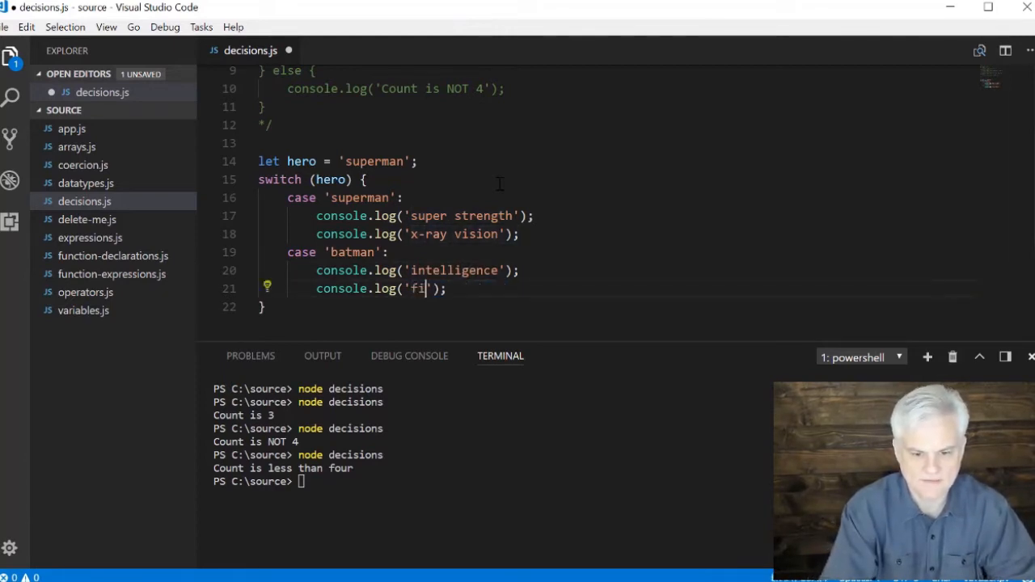
{"action": "type", "text": "ghting skills"}
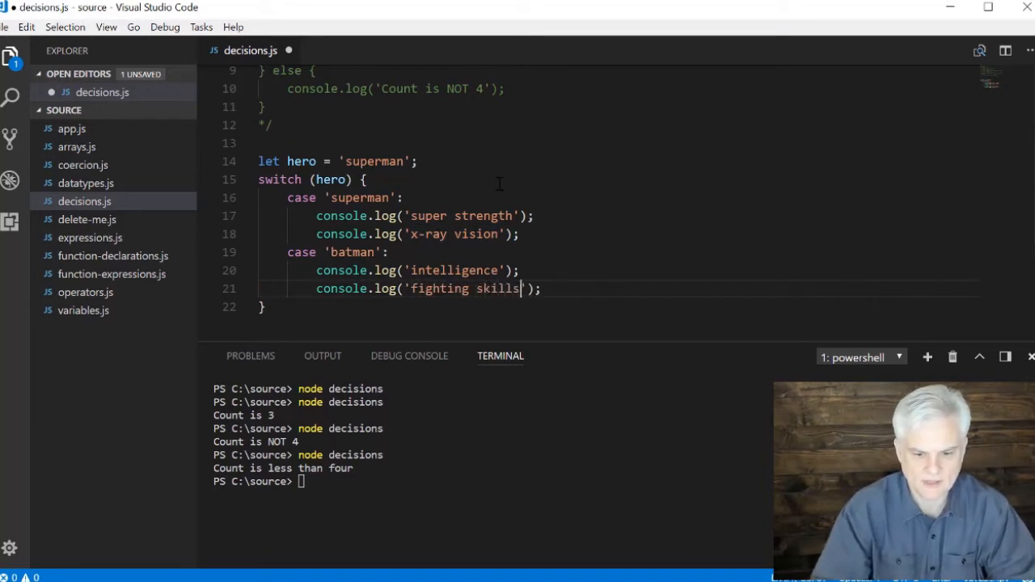
Add a default case logging 'member of JLA' and save decisions.js
{"action": "key", "text": "enter"}
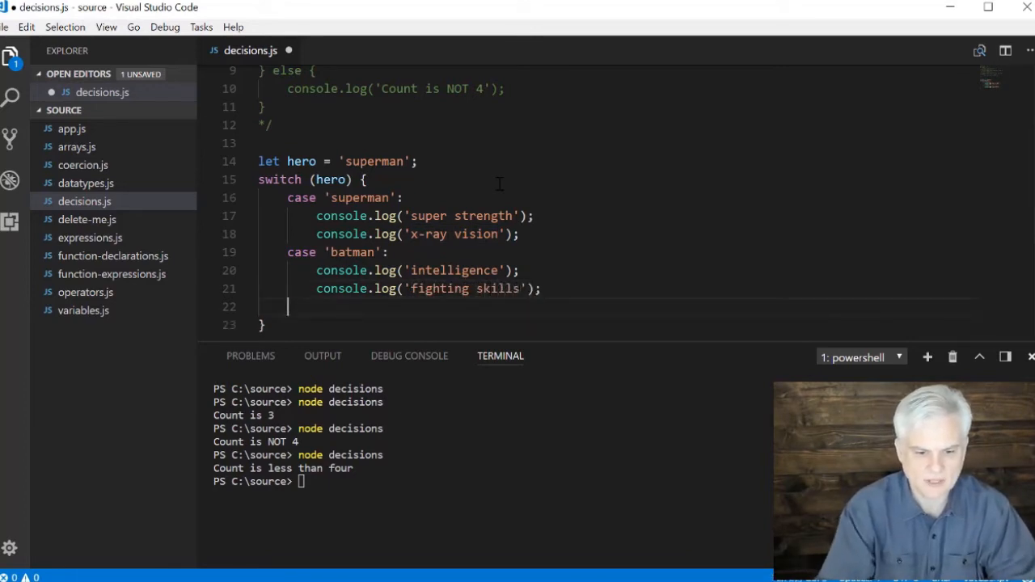
{"action": "type", "text": "de"}
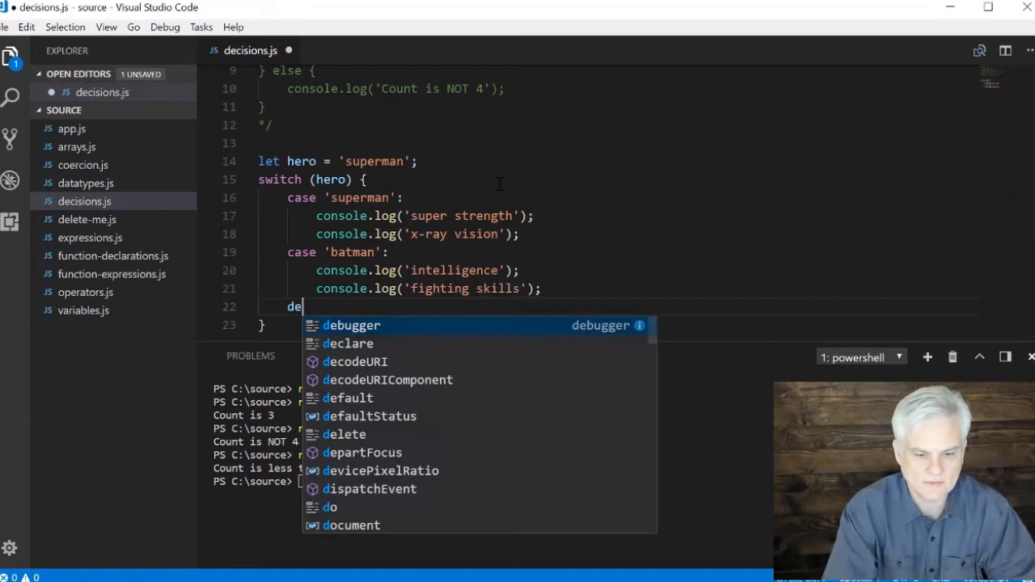
{"action": "type", "text": "fault:"}
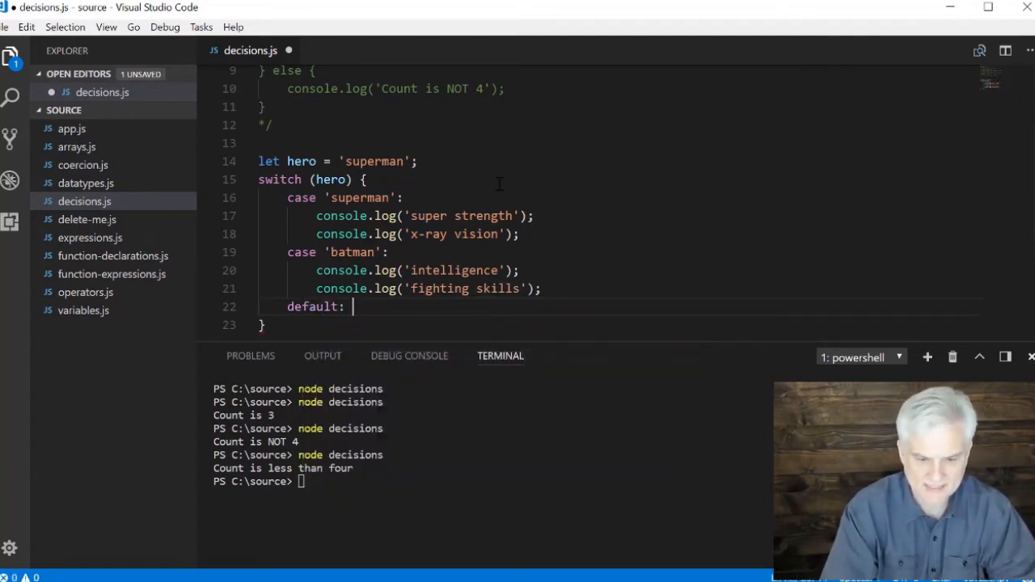
{"action": "type", "text": "console.log('"}
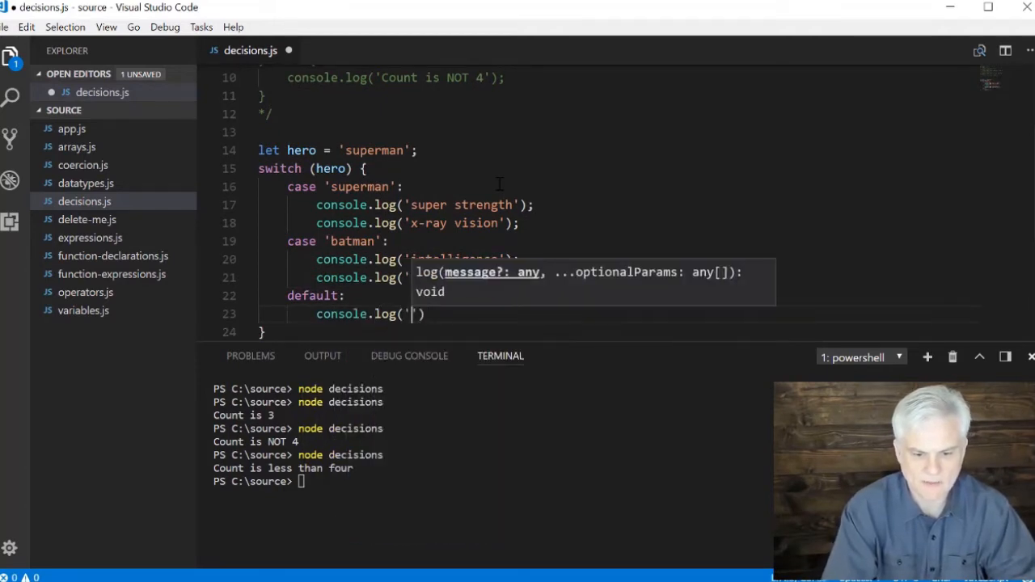
{"action": "type", "text": "memb"}
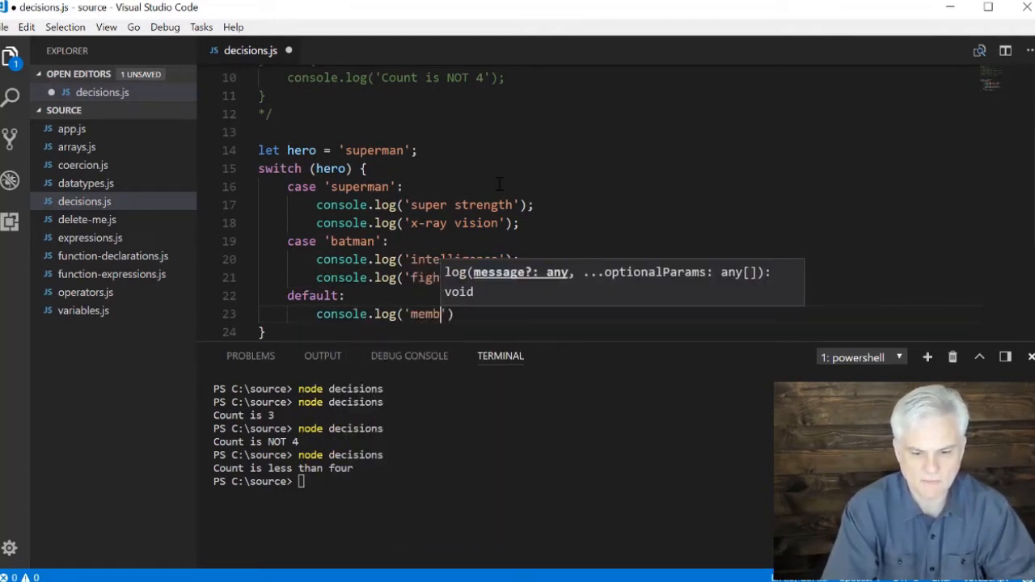
{"action": "type", "text": "er of JLA"}
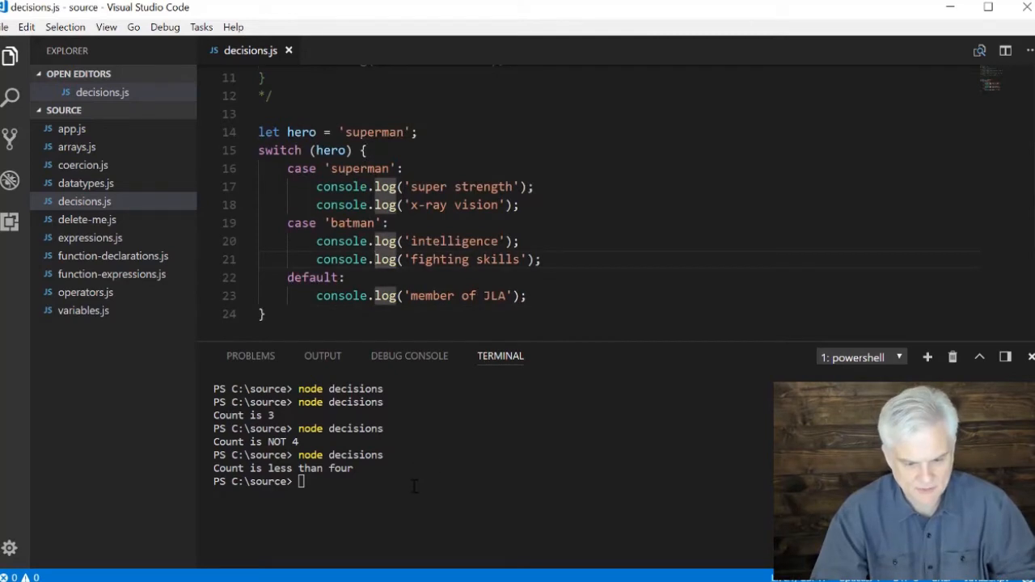
Run node decisions with hero as 'superman', 'batman', then 'green arrow' to show fall-through
{"action": "type", "text": "node decisions"}
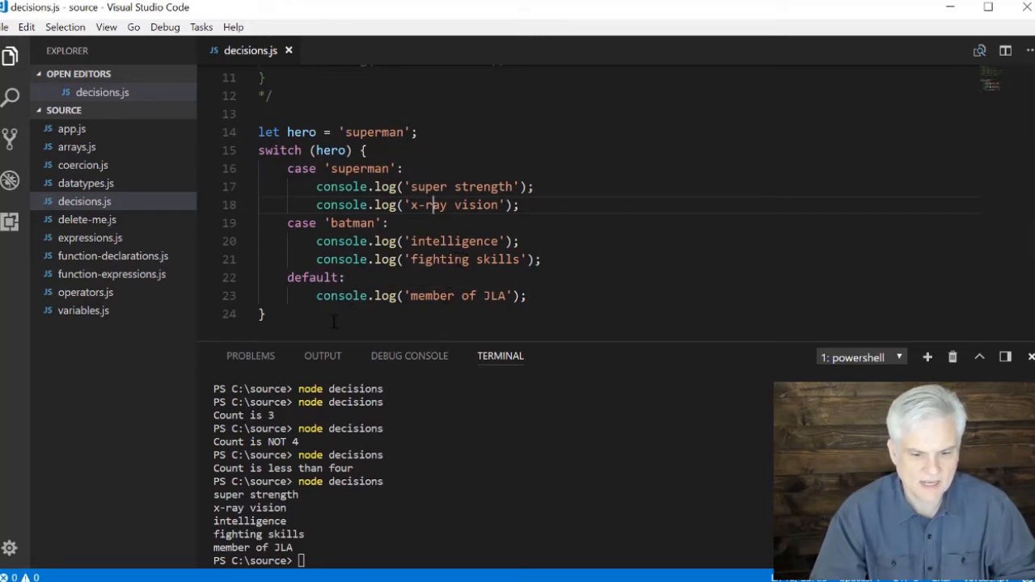
{"action": "type", "text": "b"}
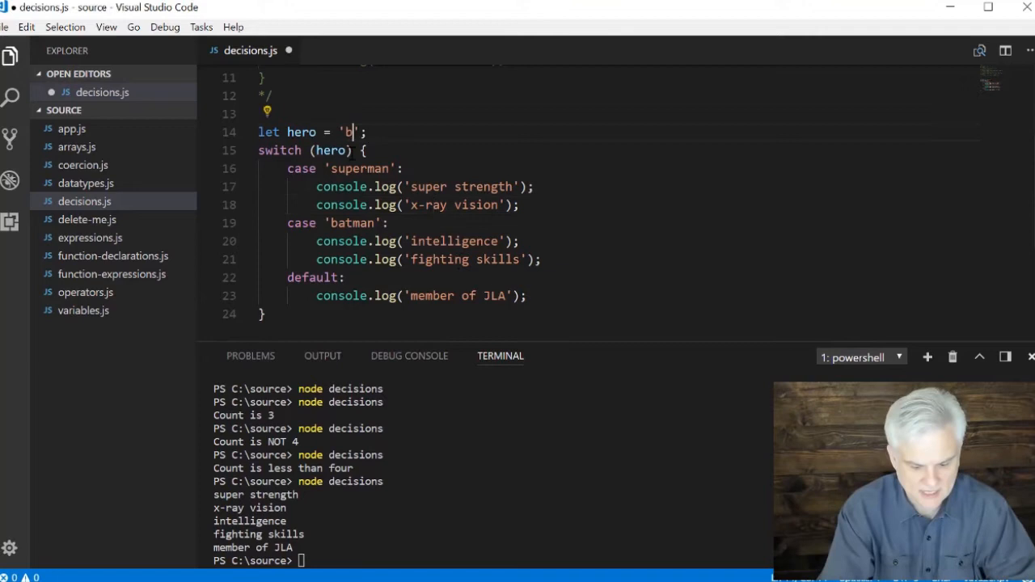
{"action": "type", "text": "atman"}
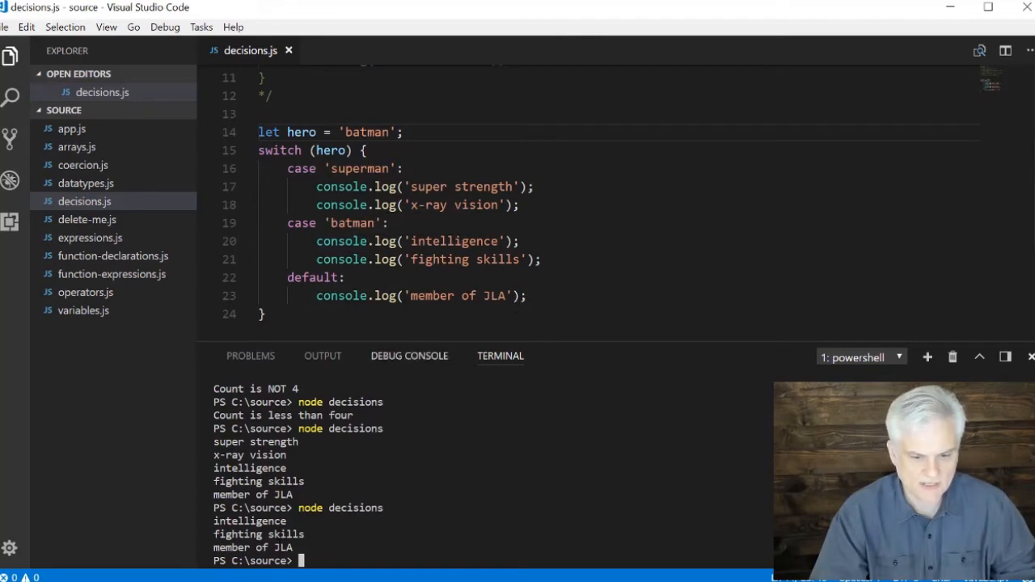
{"action": "double_click", "coordinate": [365, 132]}
{"action": "type", "text": "green arrow"}
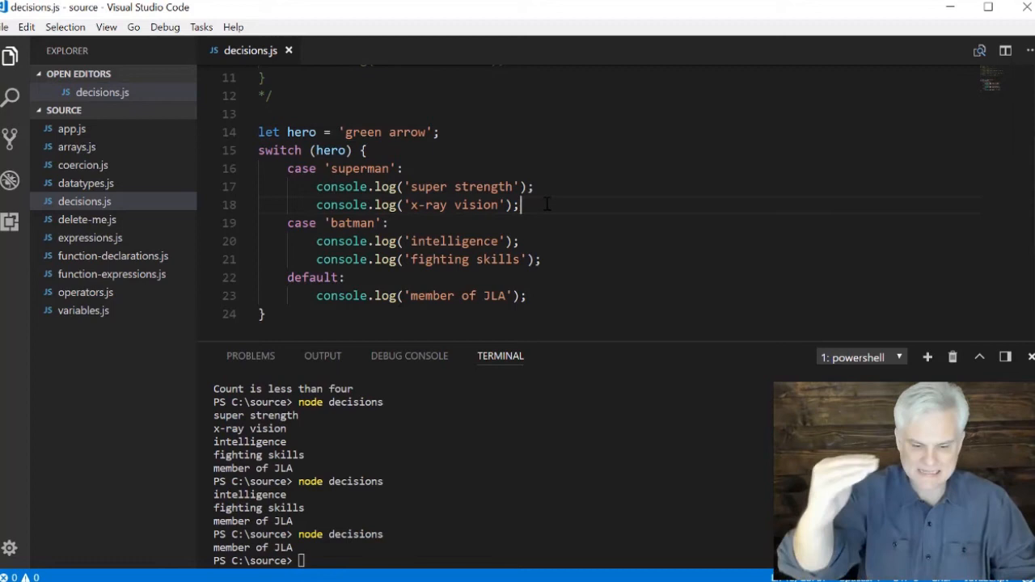
End each switch case with a break; statement
{"action": "type", "text": "b"}
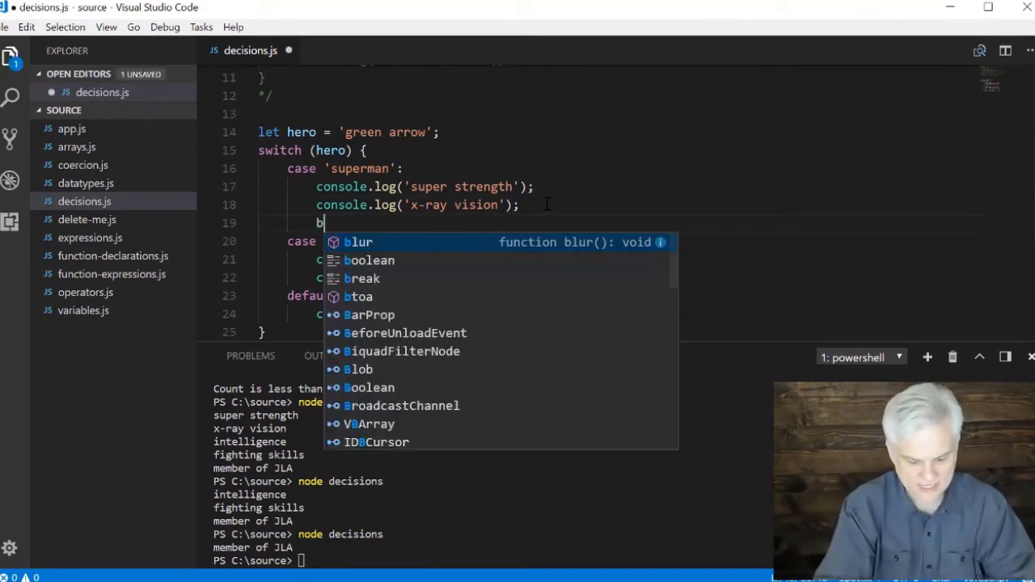
{"action": "type", "text": "reak;"}
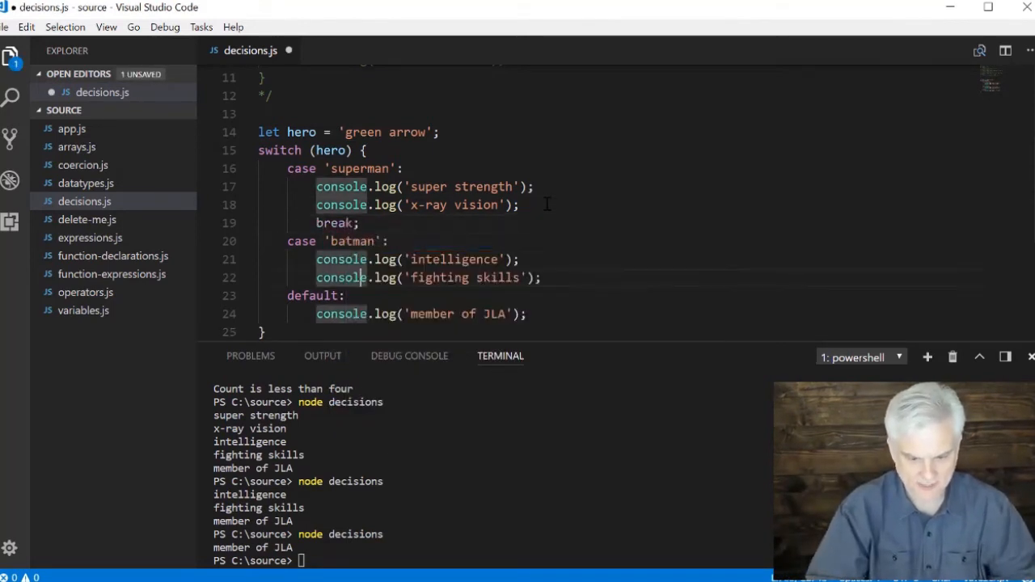
{"action": "type", "text": "break;"}
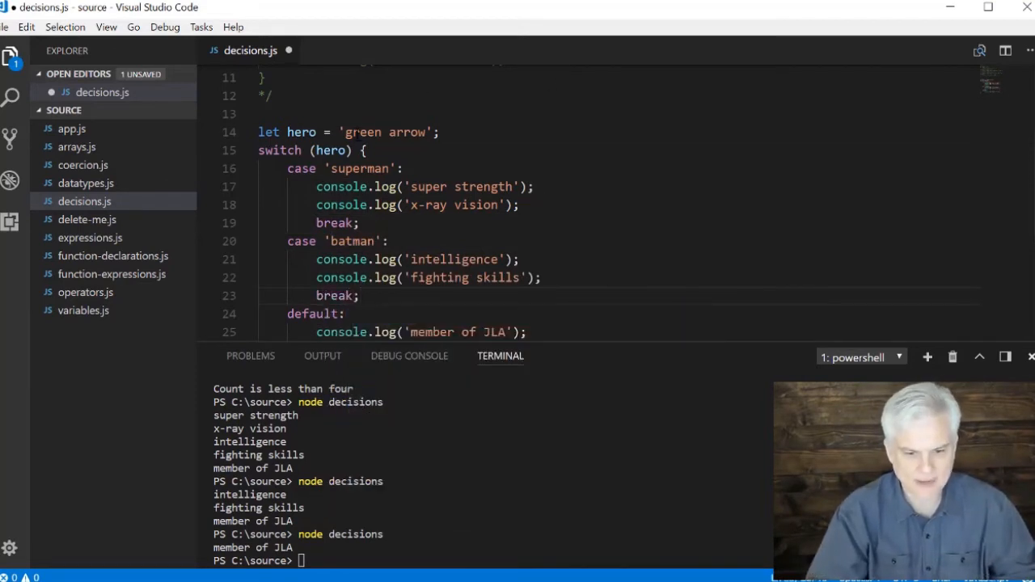
Rerun with hero set to 'superman', 'green arrow', then 'Batman', each printing only its case
{"action": "double_click", "coordinate": [384, 132]}
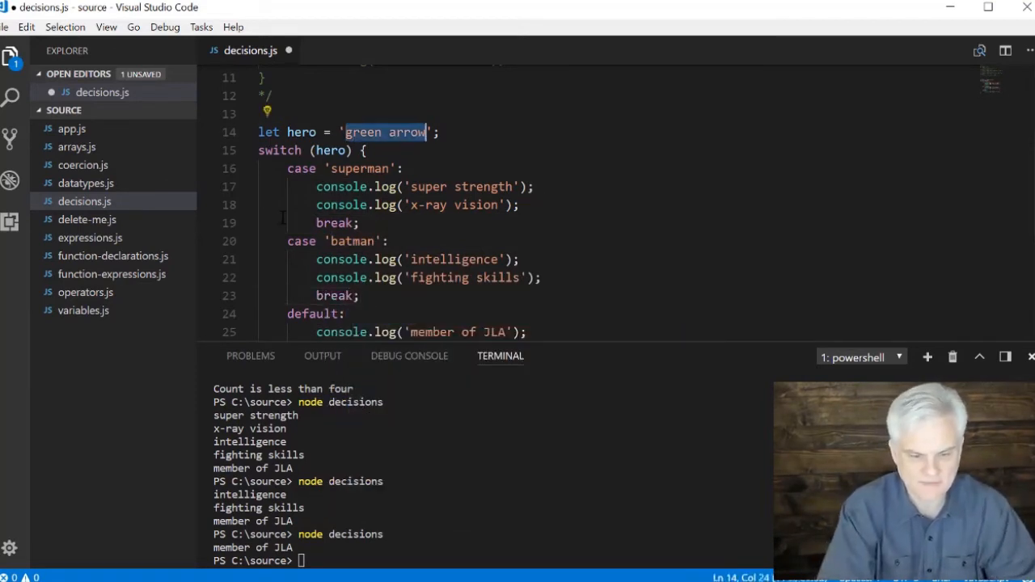
{"action": "type", "text": "sup"}
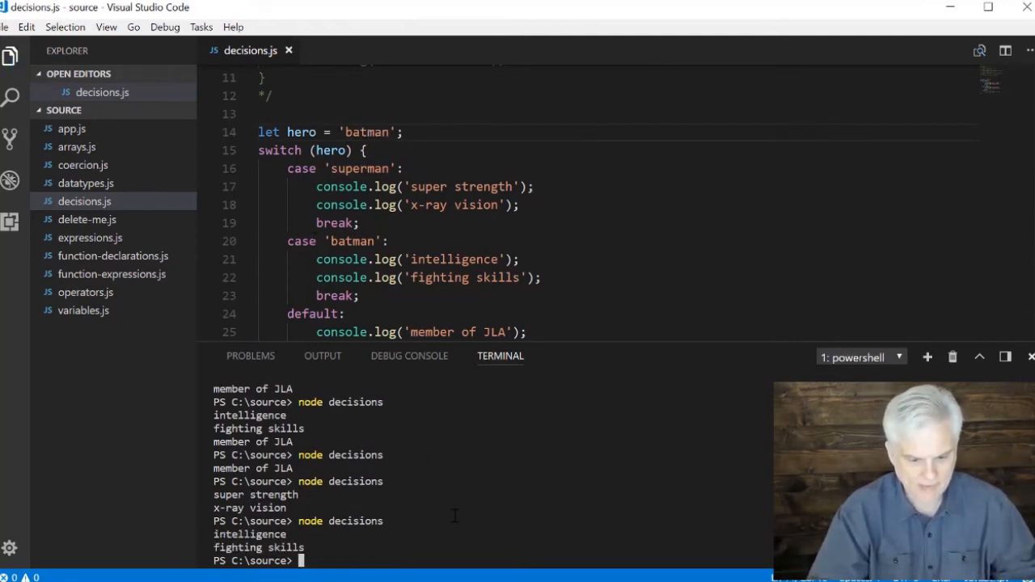
{"action": "double_click", "coordinate": [365, 132]}
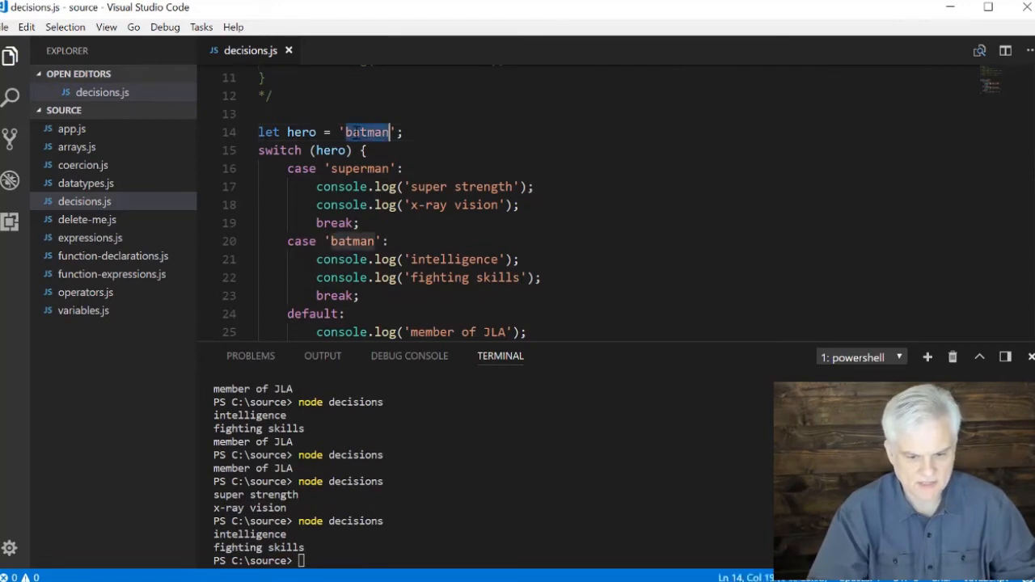
{"action": "type", "text": "green arrow"}
{"action": "left_click", "coordinate": [494, 561]}
{"action": "type", "text": "node decisions"}
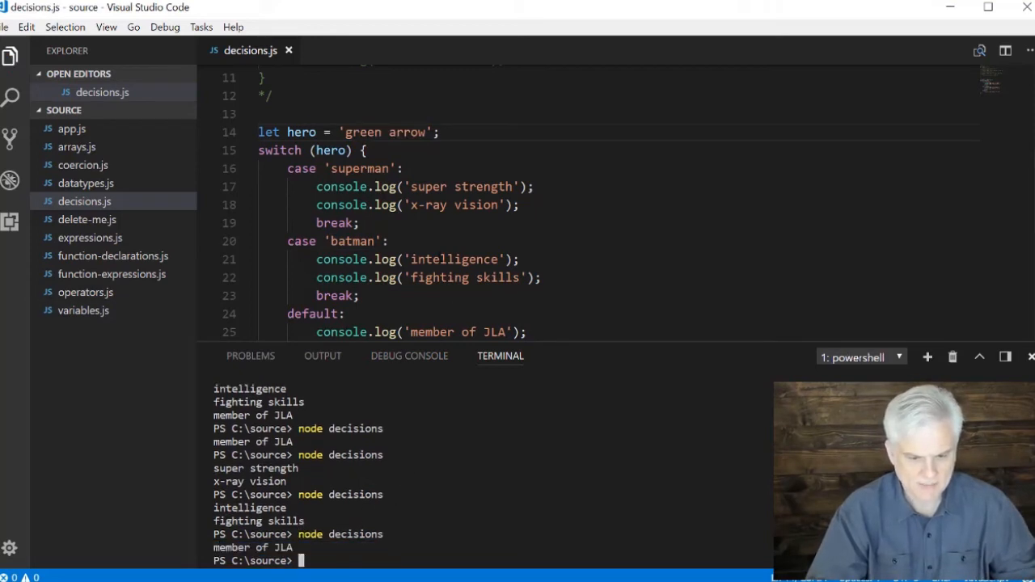
{"action": "scroll", "scroll_direction": "down", "scroll_amount": 3}
{"action": "type", "text": "node decisions"}
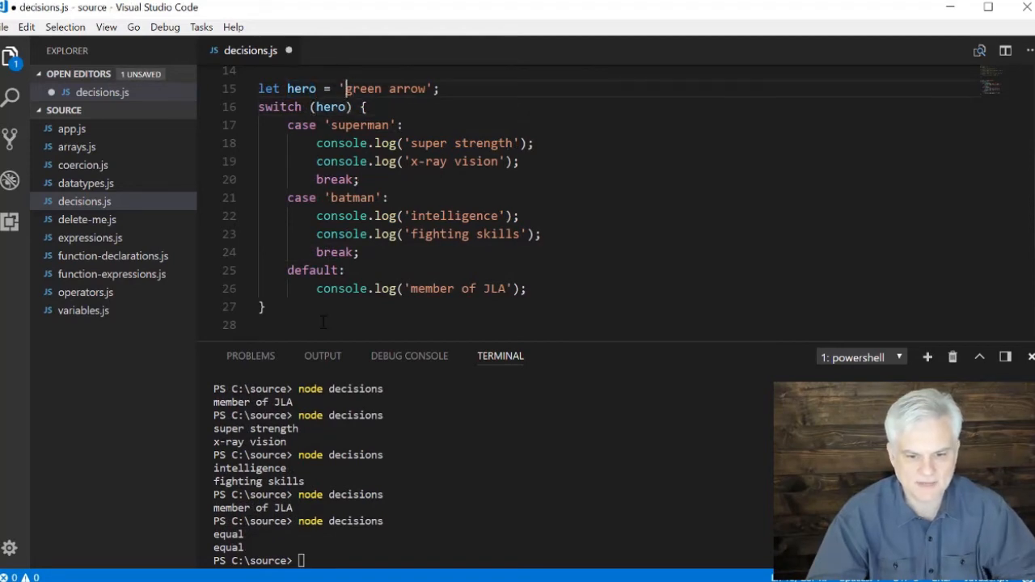
{"action": "type", "text": "batman"}
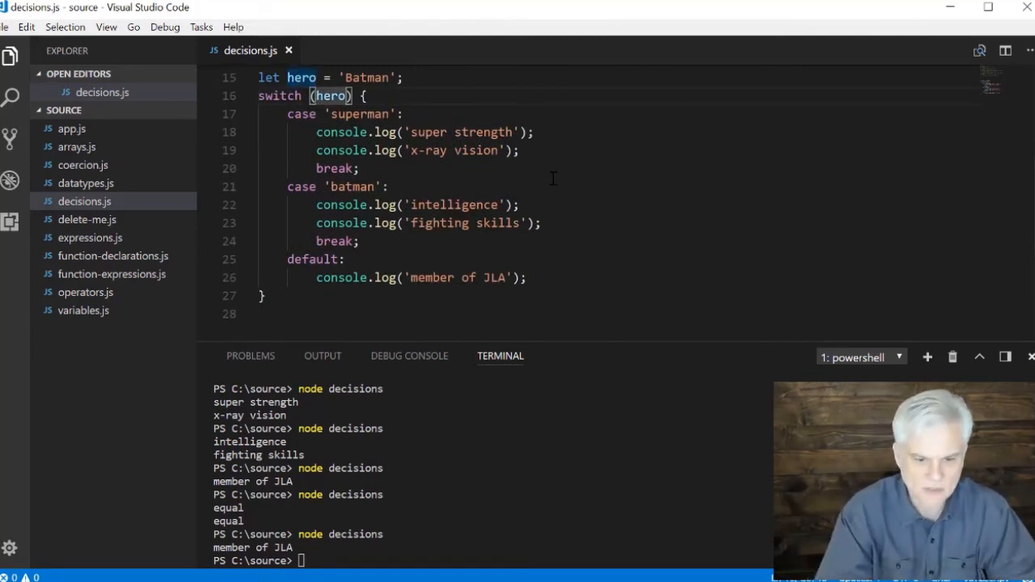
Switch on hero.toLowerCase() via autocomplete so 'Batman' prints intelligence and fighting skills
{"action": "type", "text": ".toLo"}
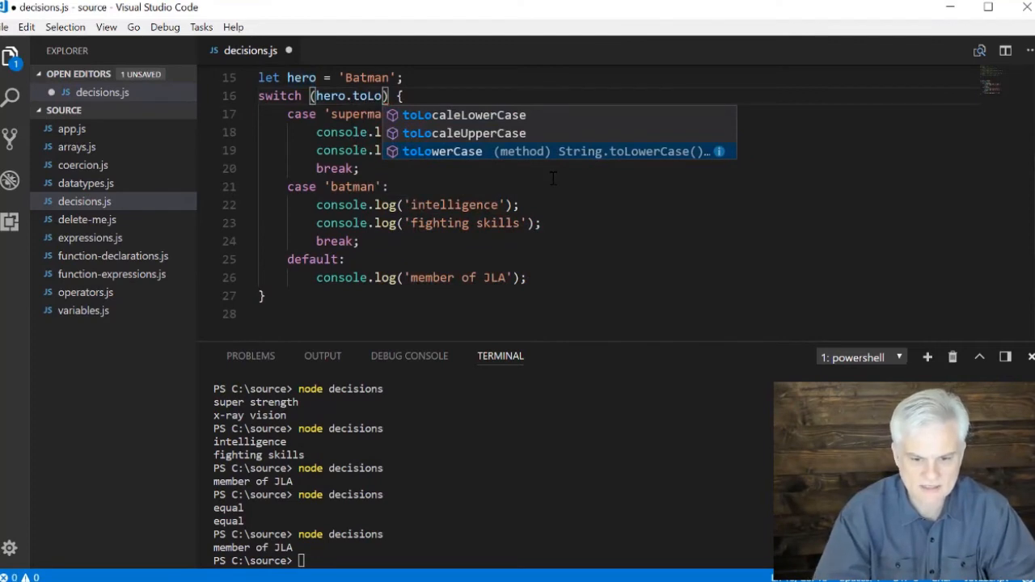
{"action": "key", "text": "Tab"}
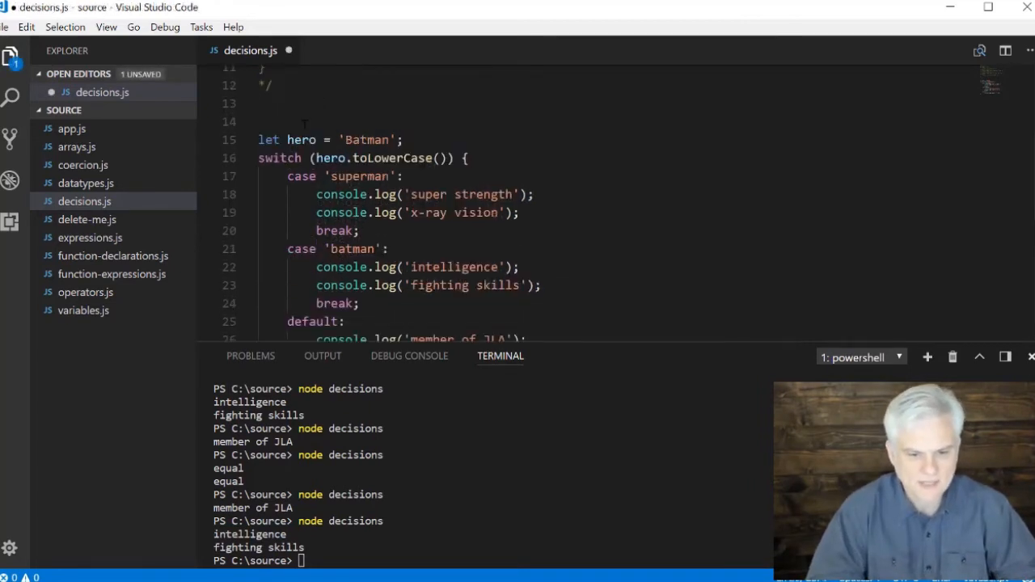
{"action": "scroll", "scroll_direction": "down", "scroll_amount": 3}
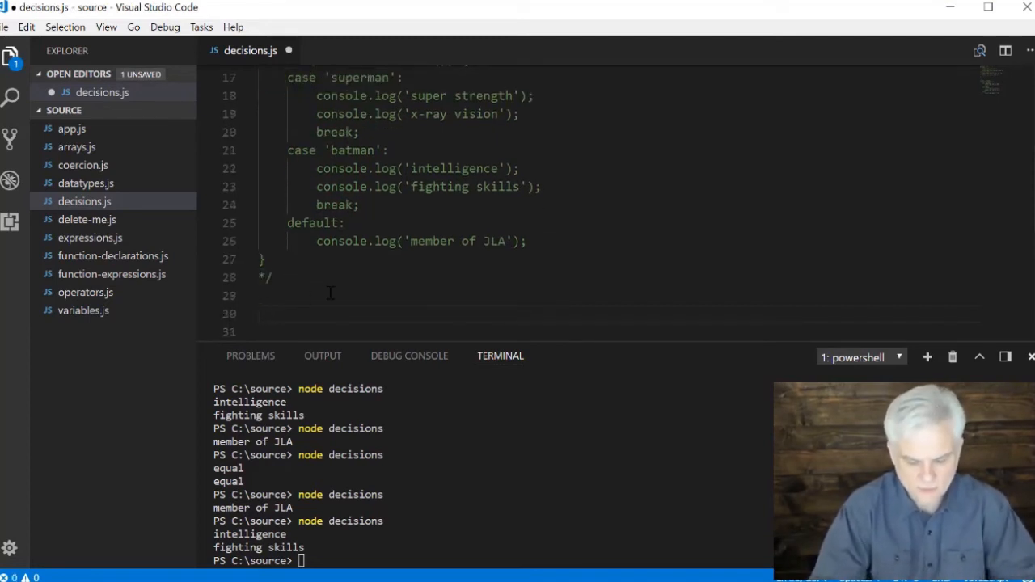
Add a '// ternary operator' comment, then declare let a = 1, b = '1' with a new line below
{"action": "type", "text": "// ternary operator"}
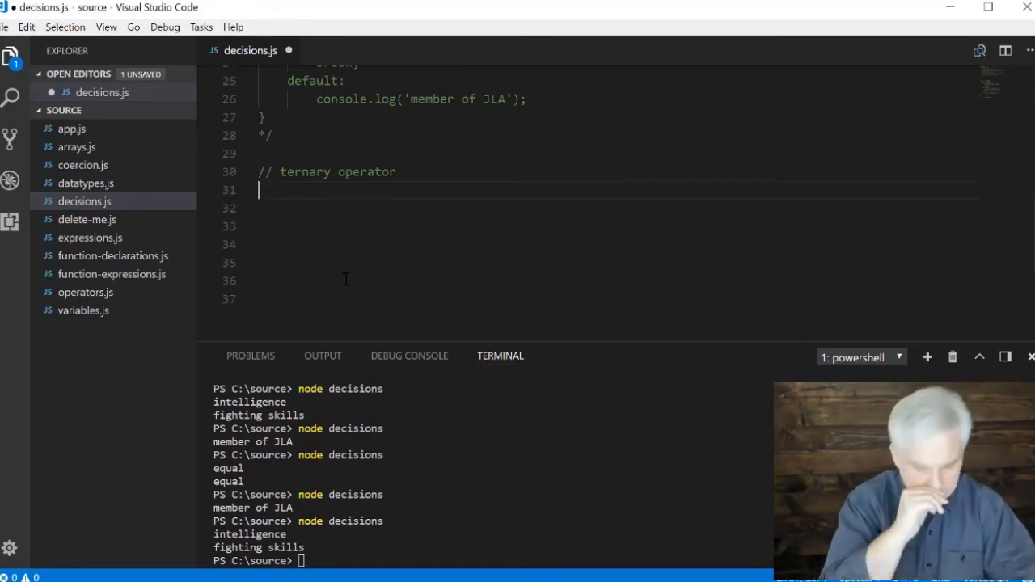
{"action": "type", "text": "let a"}
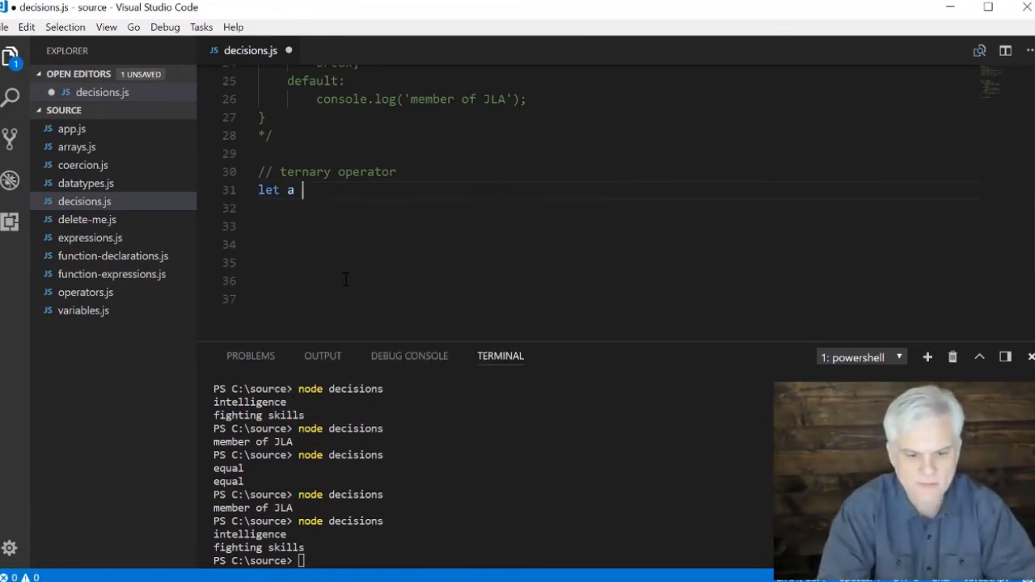
{"action": "type", "text": "= 1"}
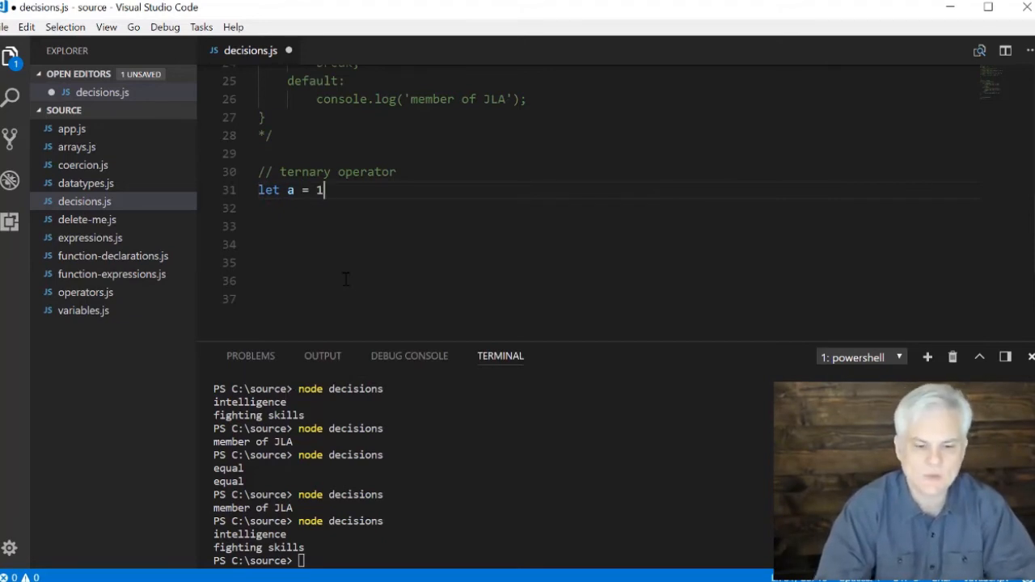
{"action": "type", "text": ","}
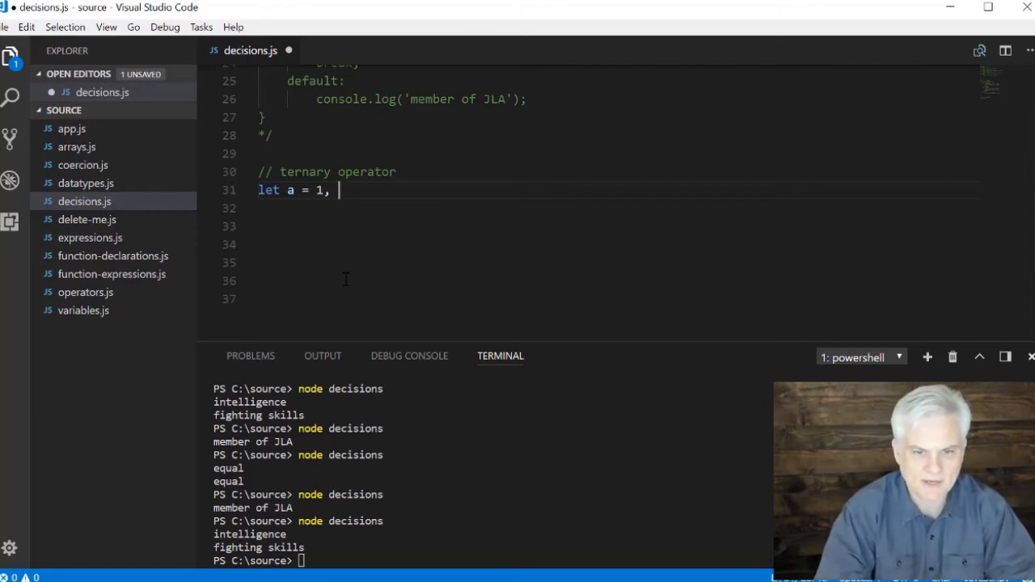
{"action": "type", "text": "b ="}
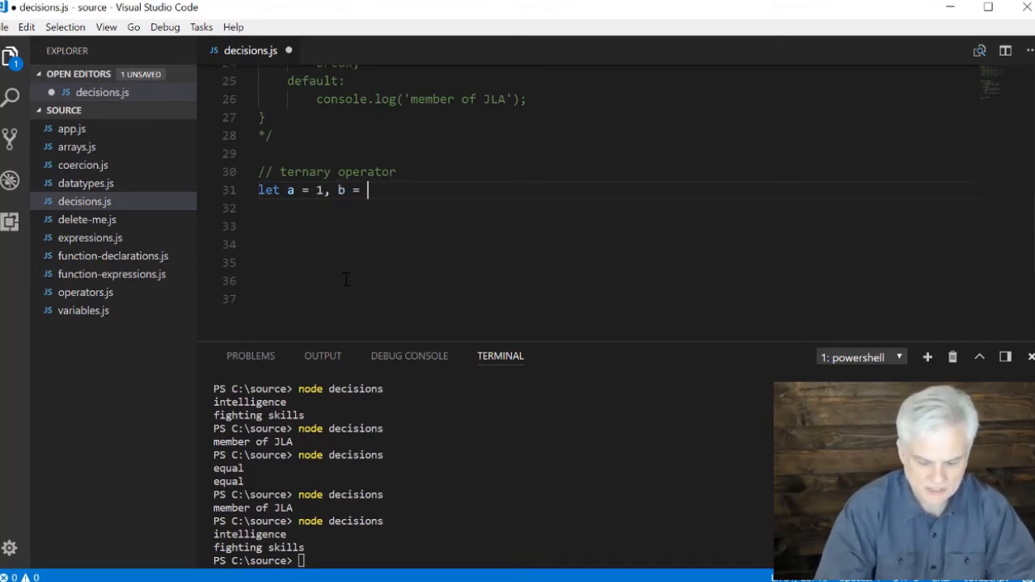
{"action": "type", "text": "'1';"}
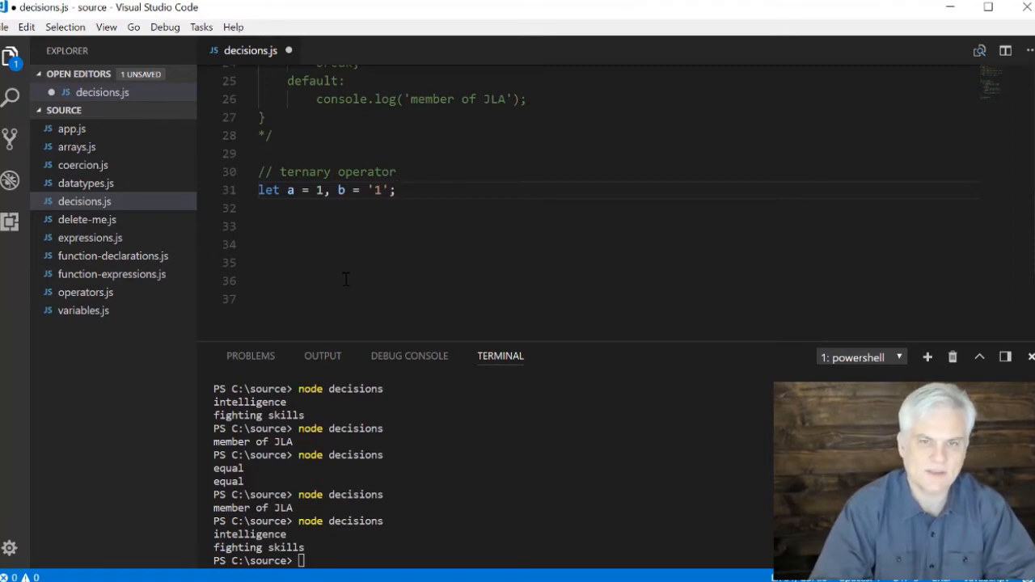
{"action": "key", "text": "enter"}
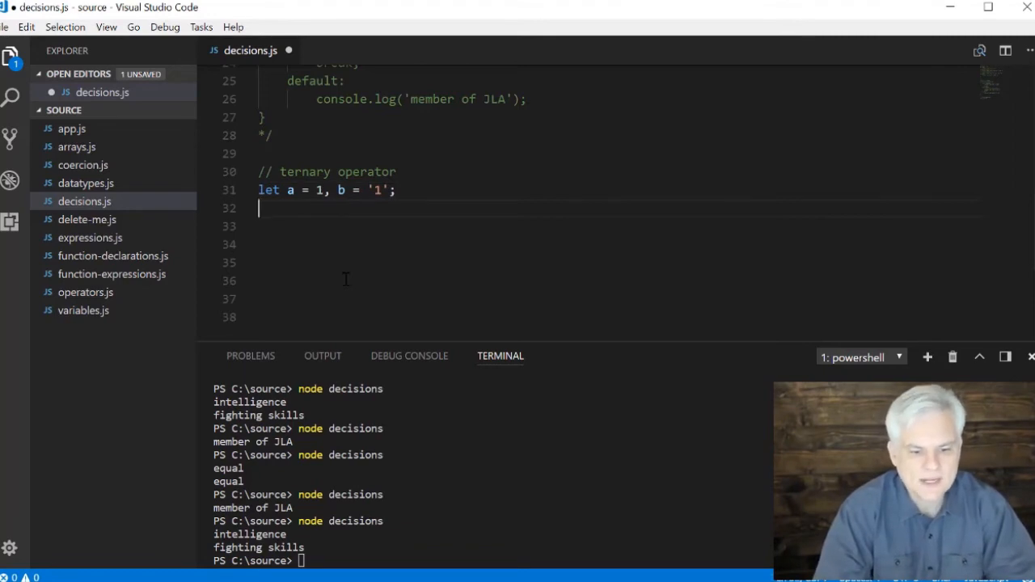
Write let result = (a == b) ? 'equal' : 'inequal'
{"action": "type", "text": "let result"}
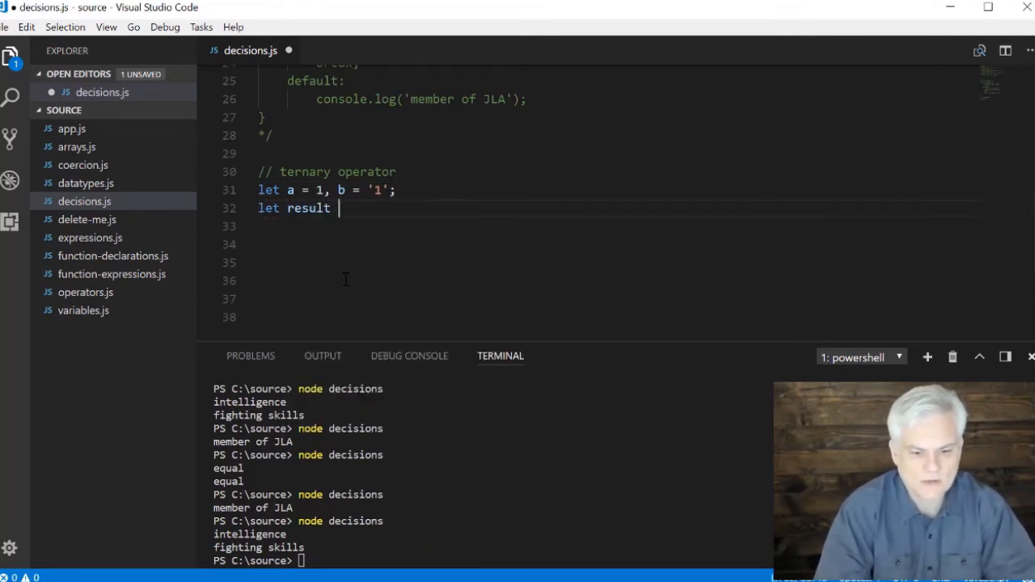
{"action": "type", "text": "="}
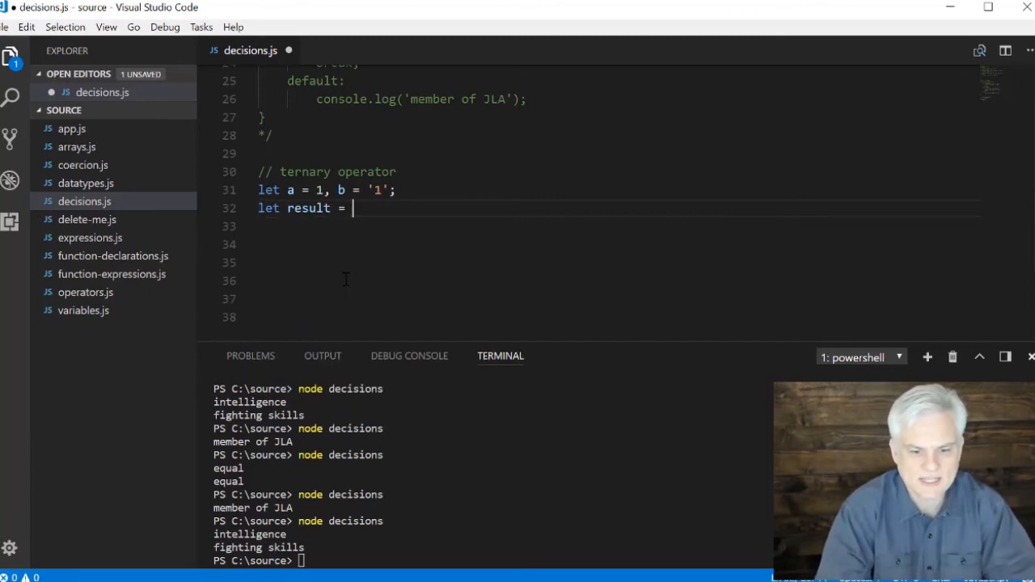
{"action": "type", "text": "("}
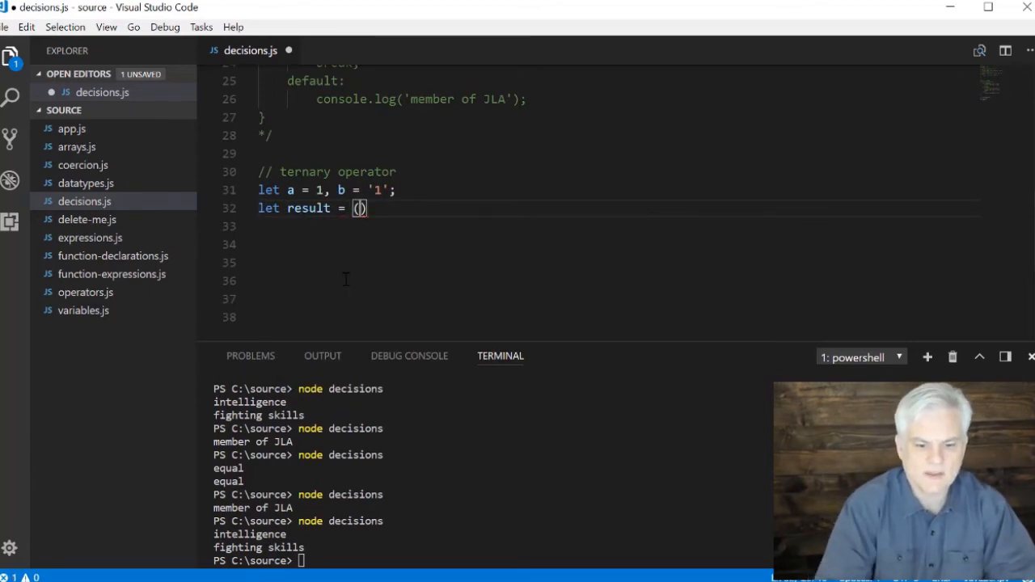
{"action": "type", "text": "a =="}
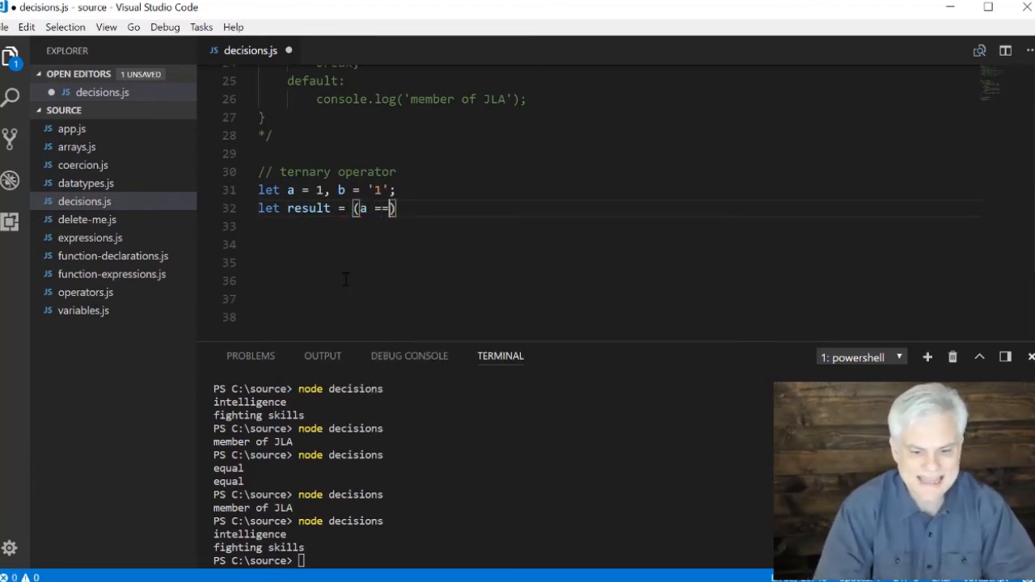
{"action": "type", "text": "b"}
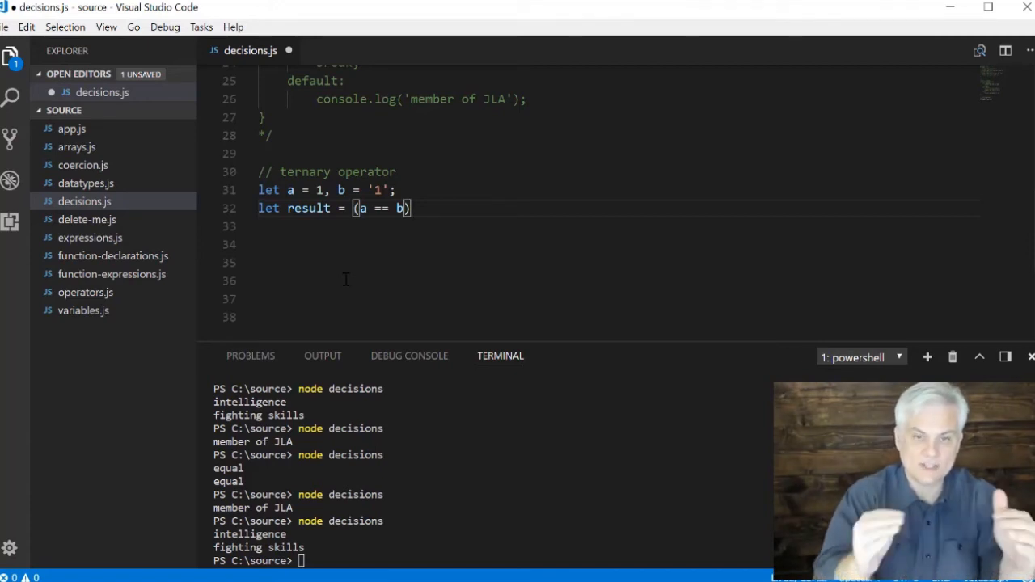
{"action": "type", "text": "?"}
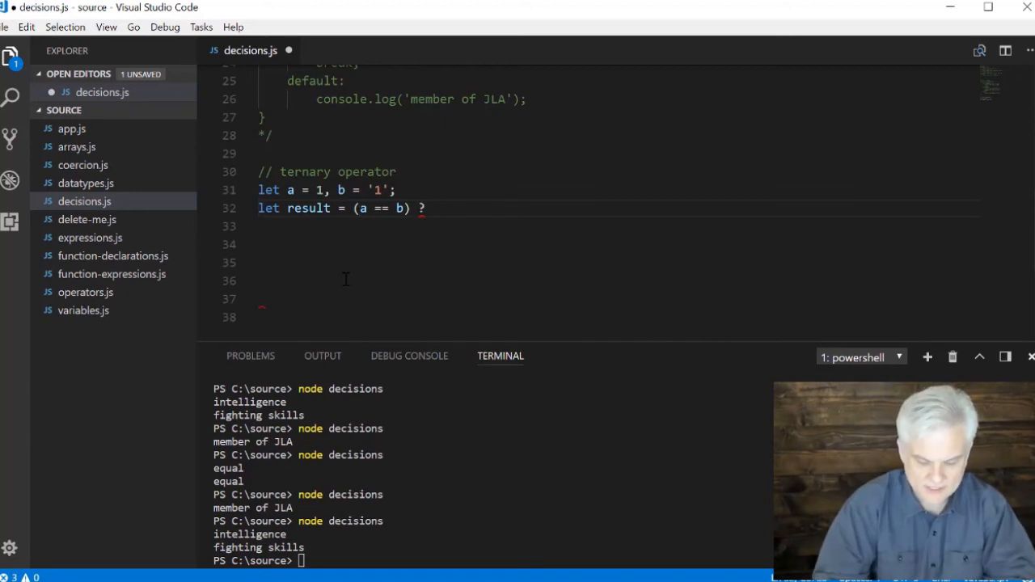
{"action": "type", "text": "''"}
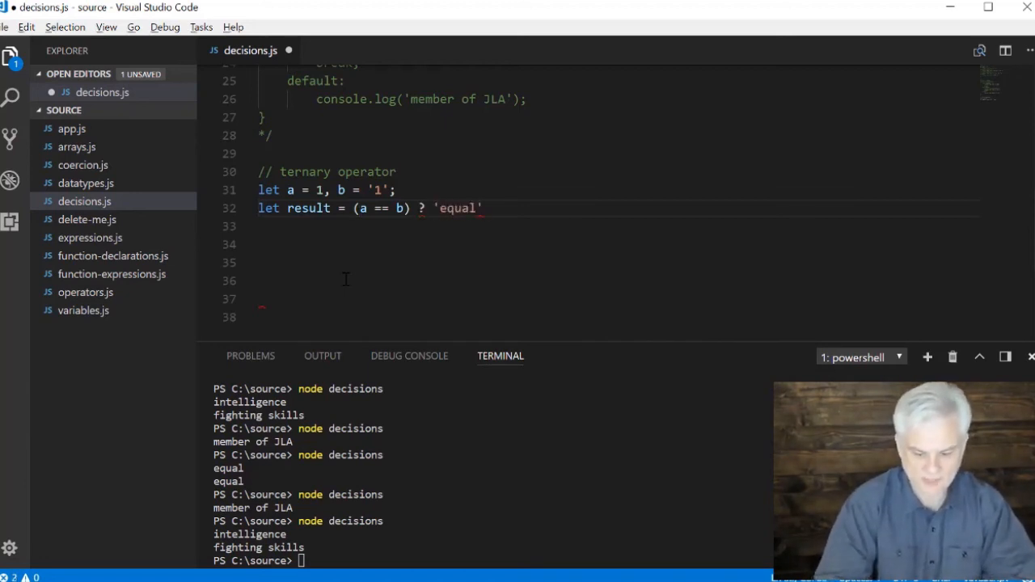
{"action": "type", "text": ":"}
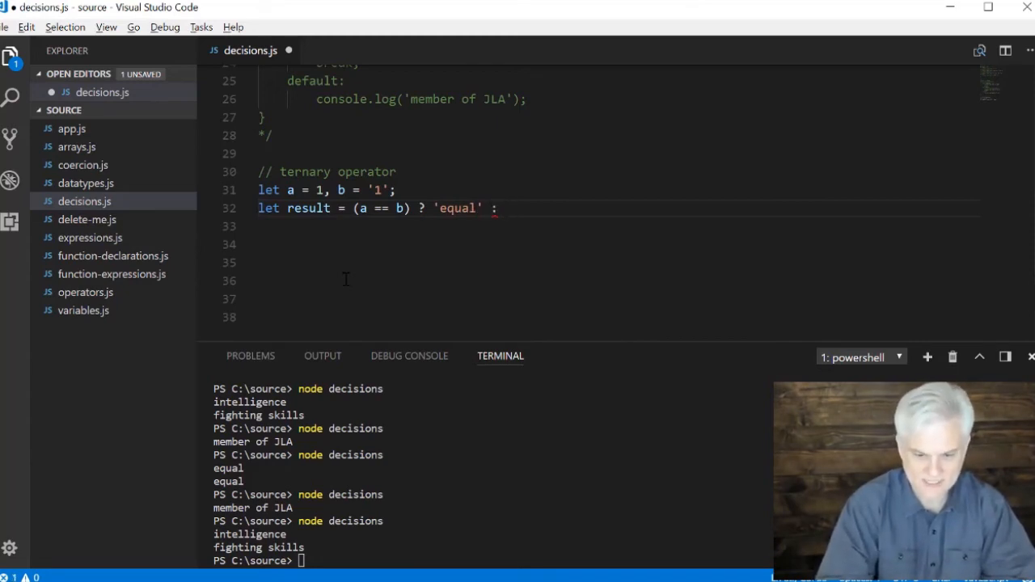
{"action": "type", "text": "'"}
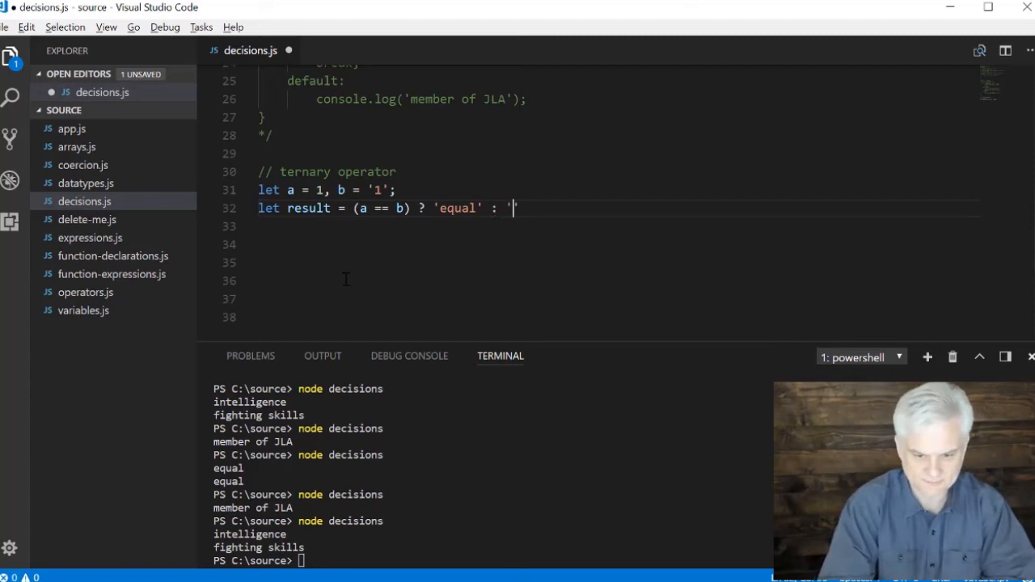
{"action": "type", "text": "in"}
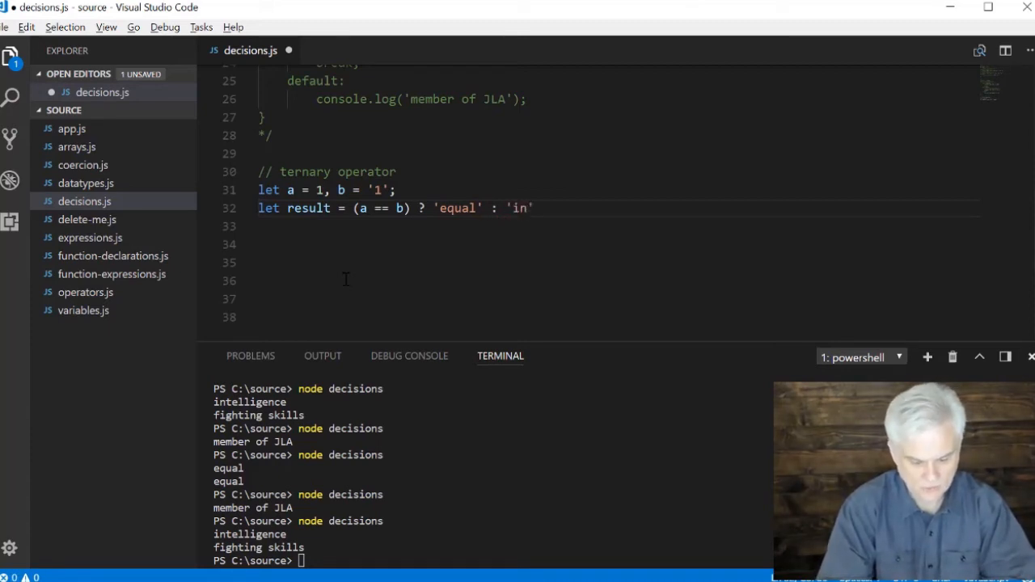
{"action": "type", "text": "inequal"}
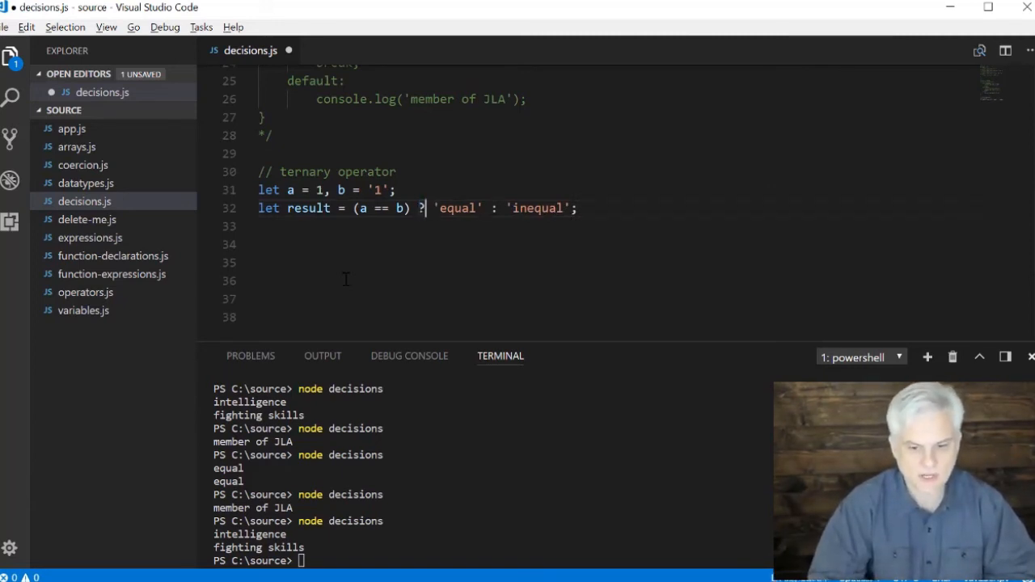
Start a console.log(result line below the ternary
{"action": "double_click", "coordinate": [456, 207]}
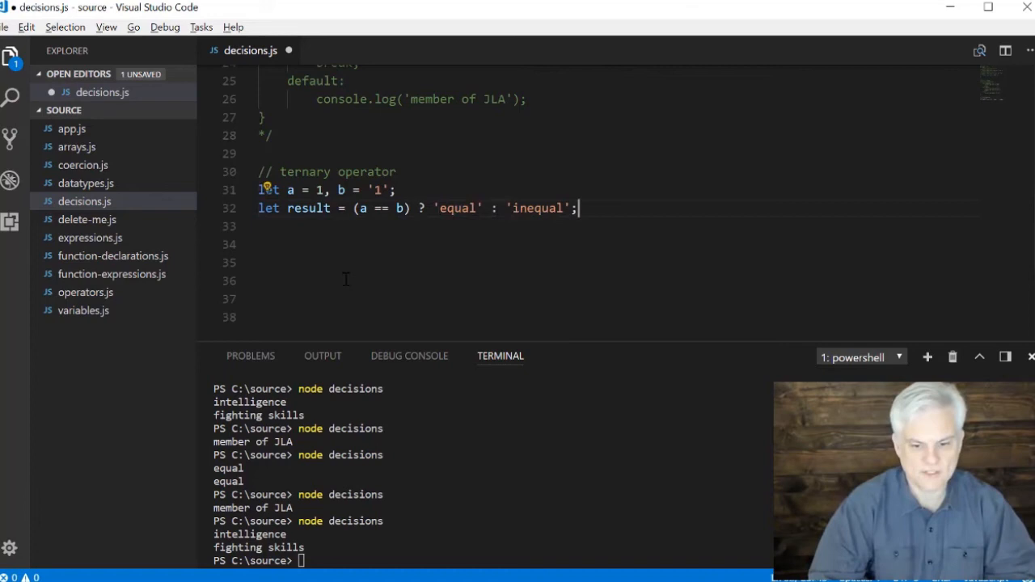
{"action": "type", "text": "console.log*"}
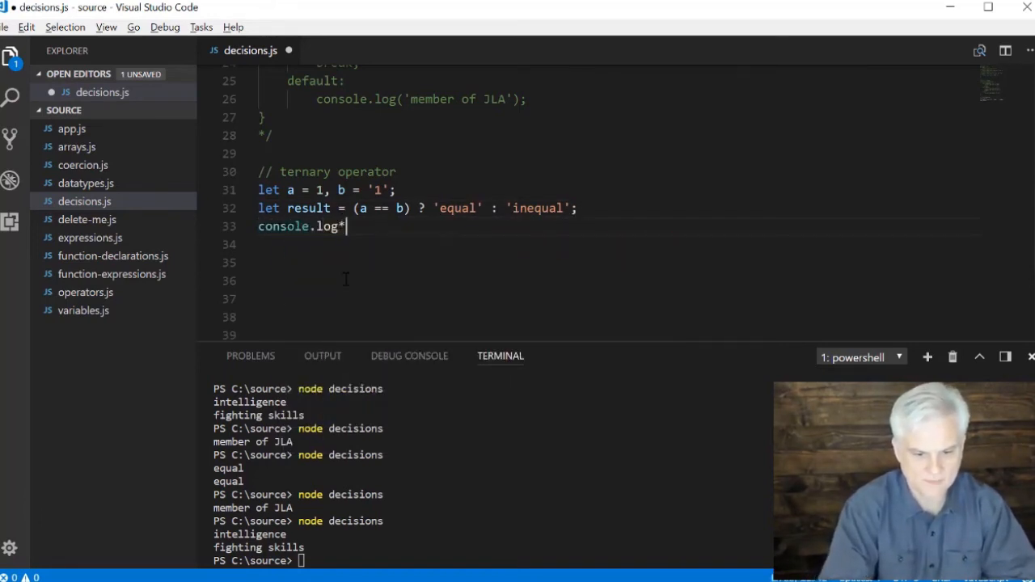
{"action": "type", "text": "(resu"}
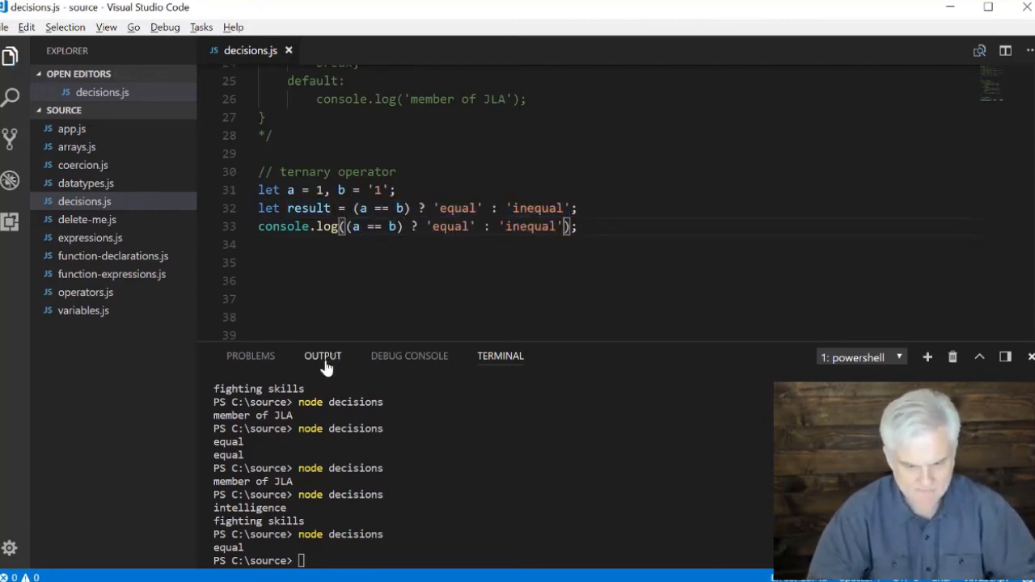
Run node decisions, log (a == b) ? 'equal' : 'inequal' inline, and start another console.log line
{"action": "type", "text": "node decisions"}
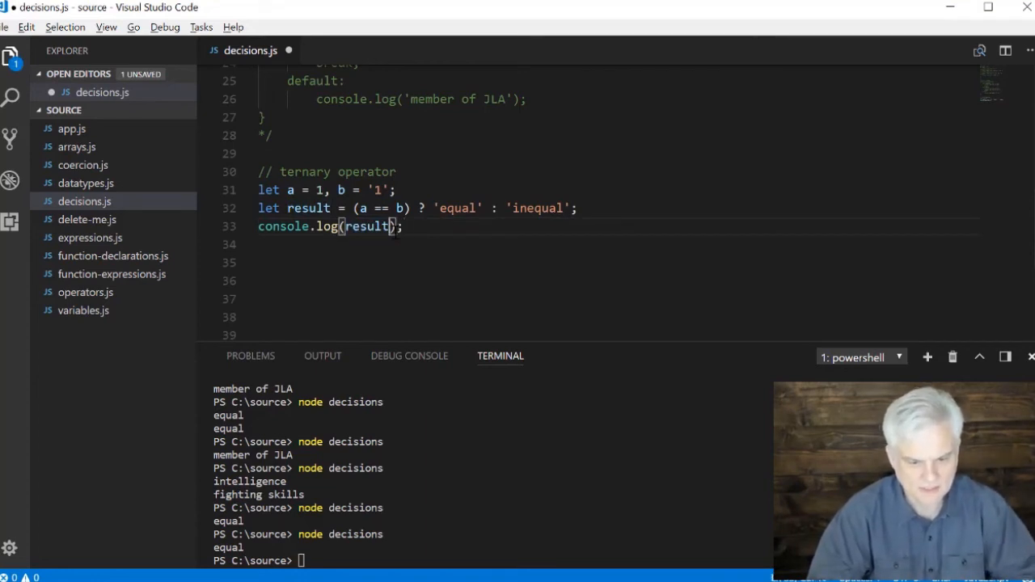
{"action": "type", "text": "(a == b) ? 'equal' : 'inequal'"}
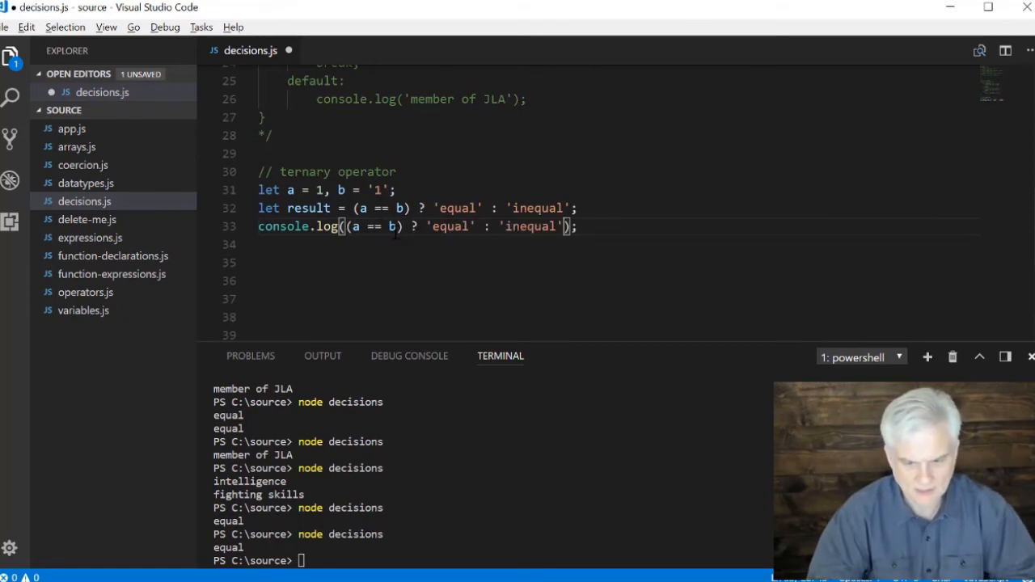
{"action": "type", "text": "console.log(result);"}
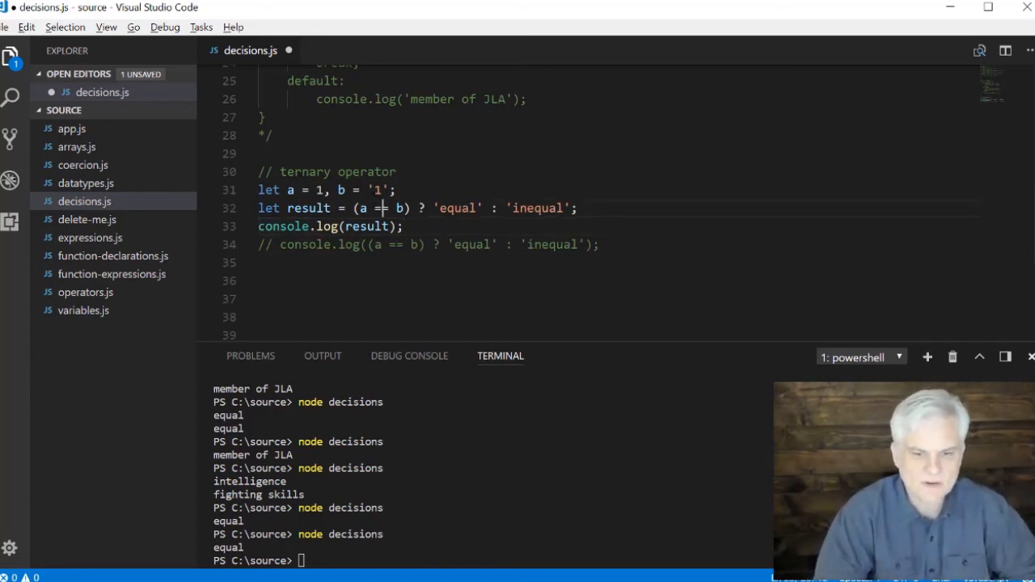
Make the comparison strict, changing a == b to a === b
{"action": "type", "text": "="}
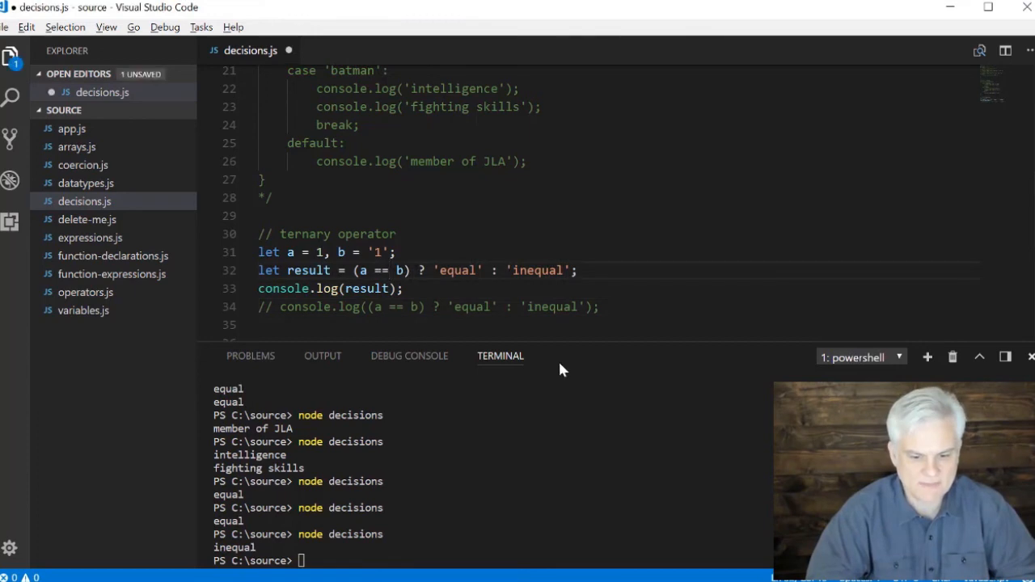
{"action": "mouse_move", "coordinate": [563, 347]}
{"action": "type", "text": "!"}
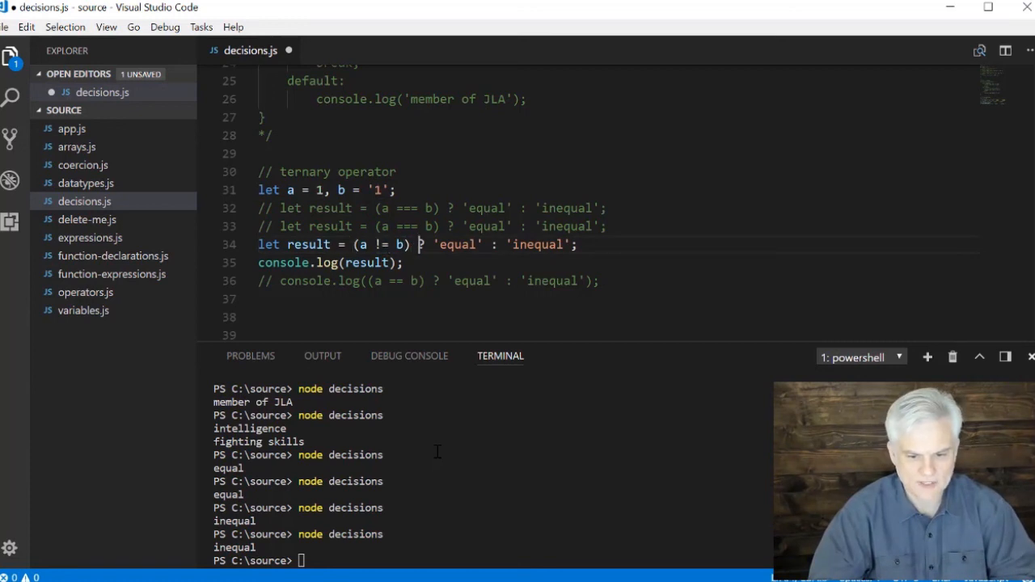
Write the != ternary returning 'not equal', then change it to !== and save
{"action": "type", "text": "not"}
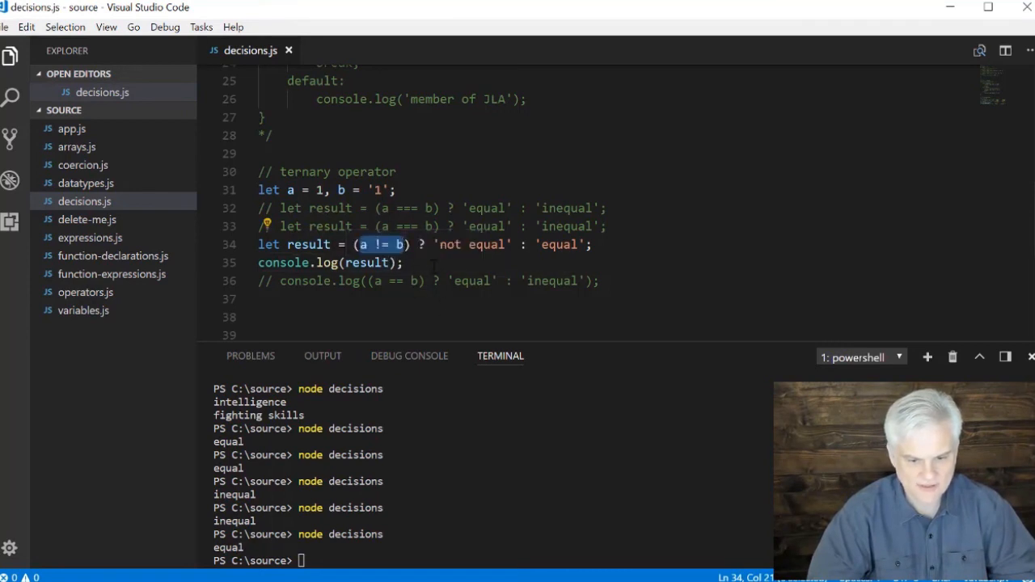
{"action": "double_click", "coordinate": [559, 244]}
{"action": "type", "text": "="}
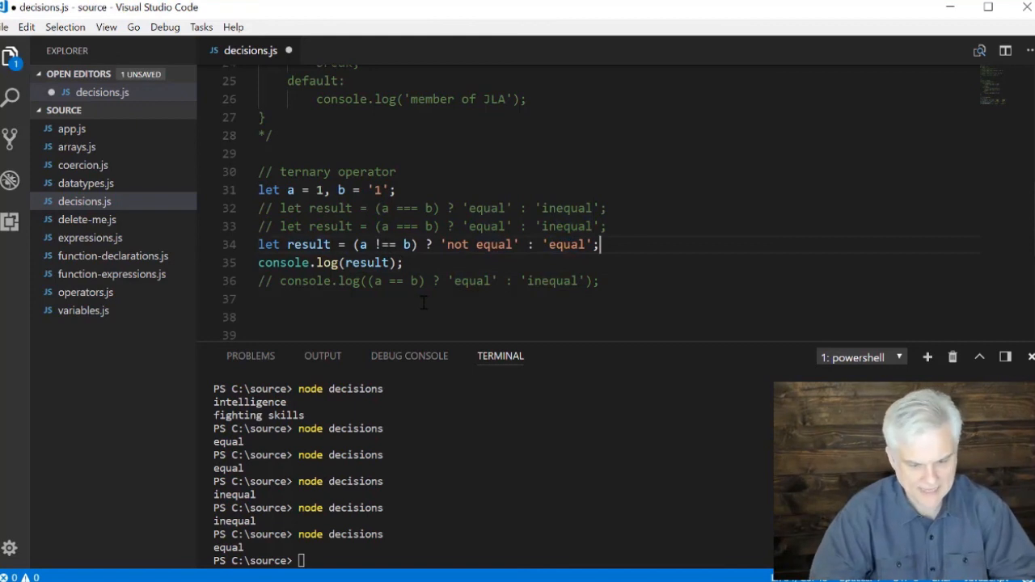
{"action": "key", "text": "ctrl+s"}
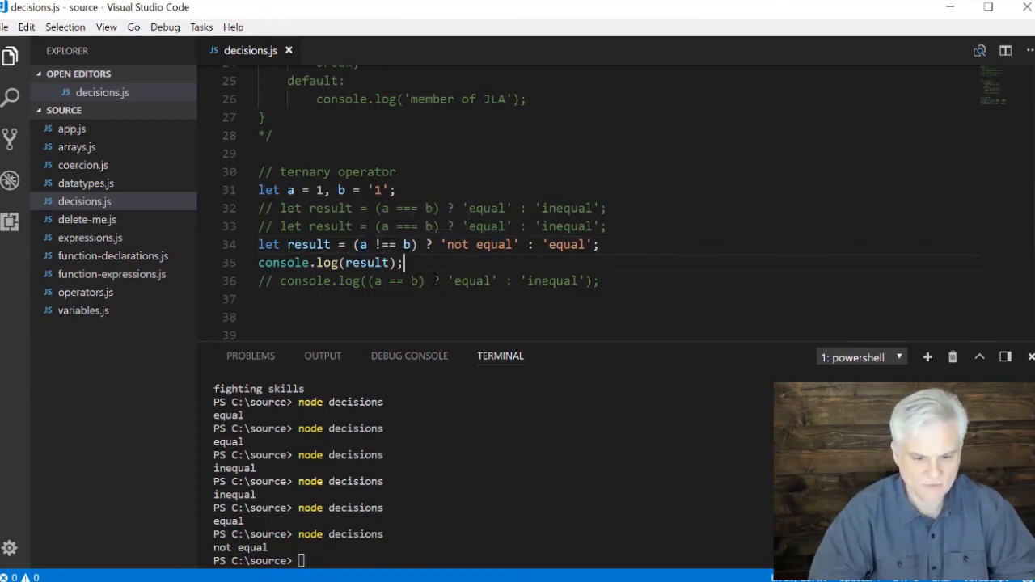
{"action": "mouse_move", "coordinate": [687, 129]}
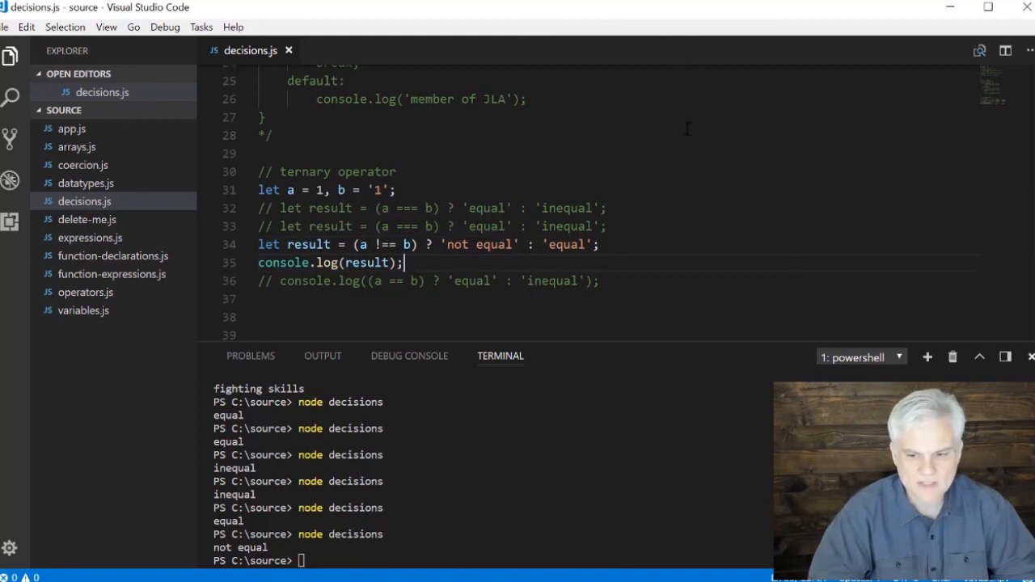